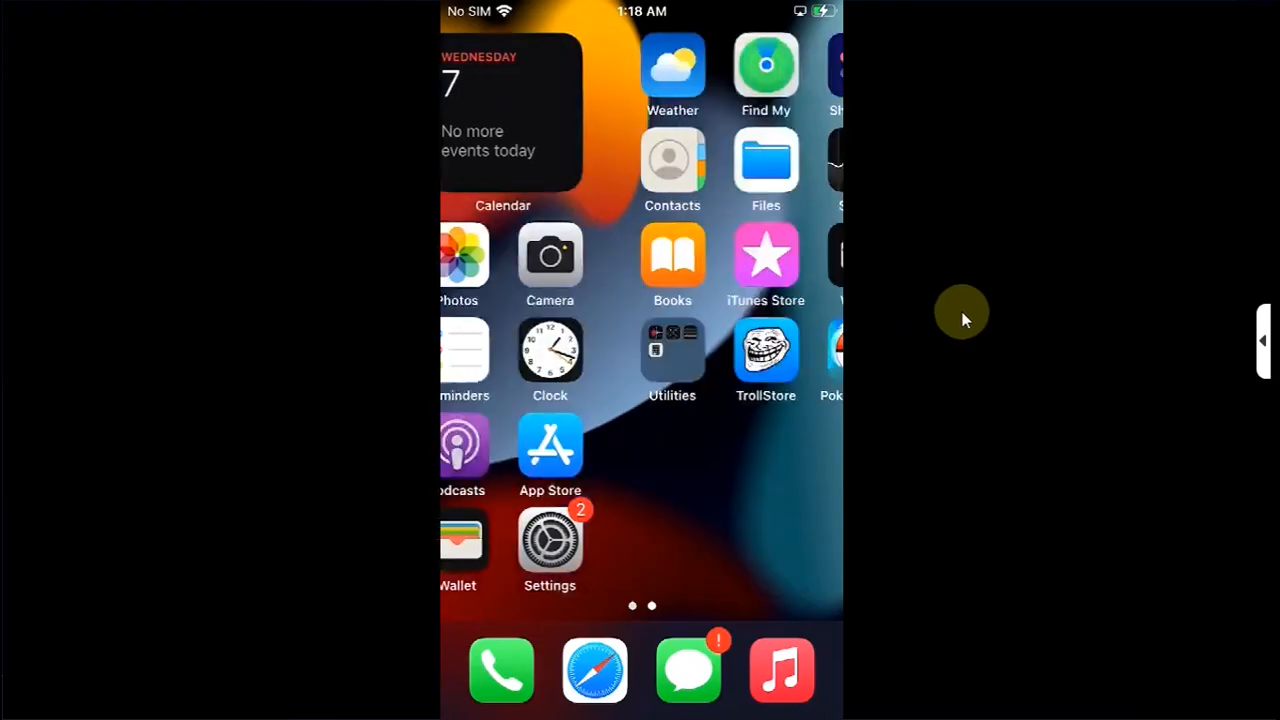
- Download Dopamine.tipa from the roothide/Dopamine2-roothide GitHub release and install it via TrollStore
scroll("left", 3)
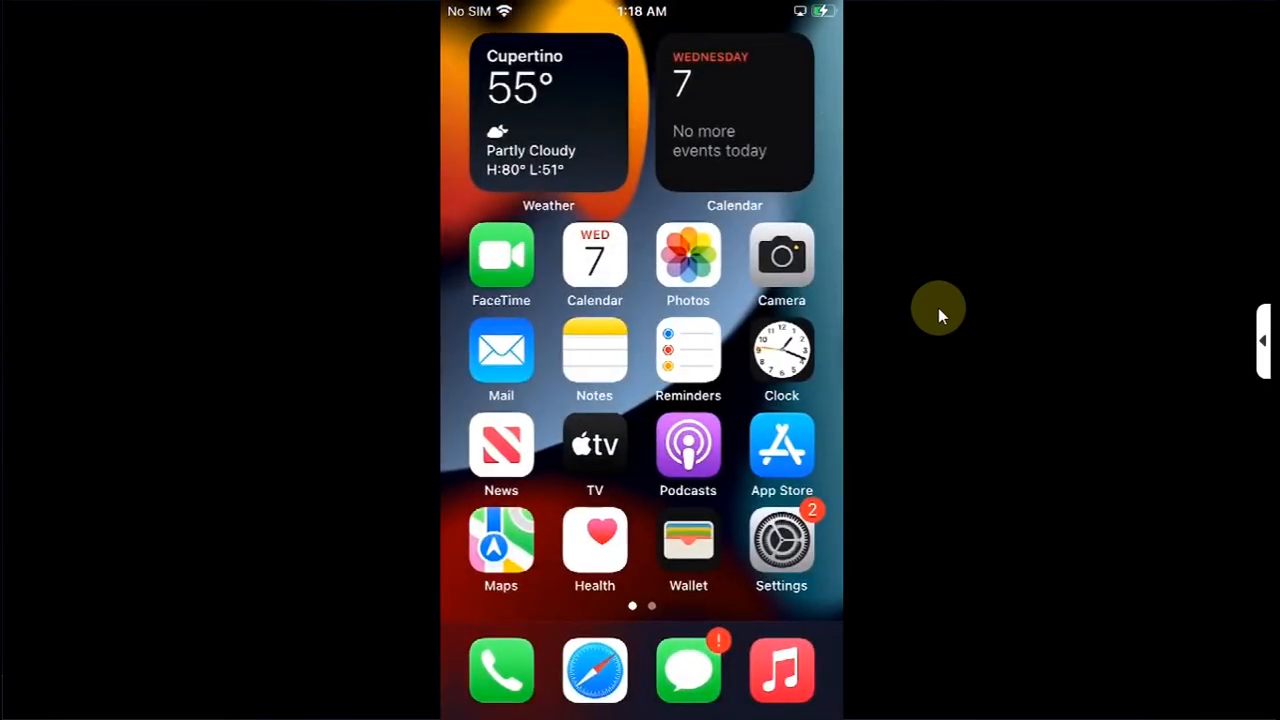
scroll("left", 3)
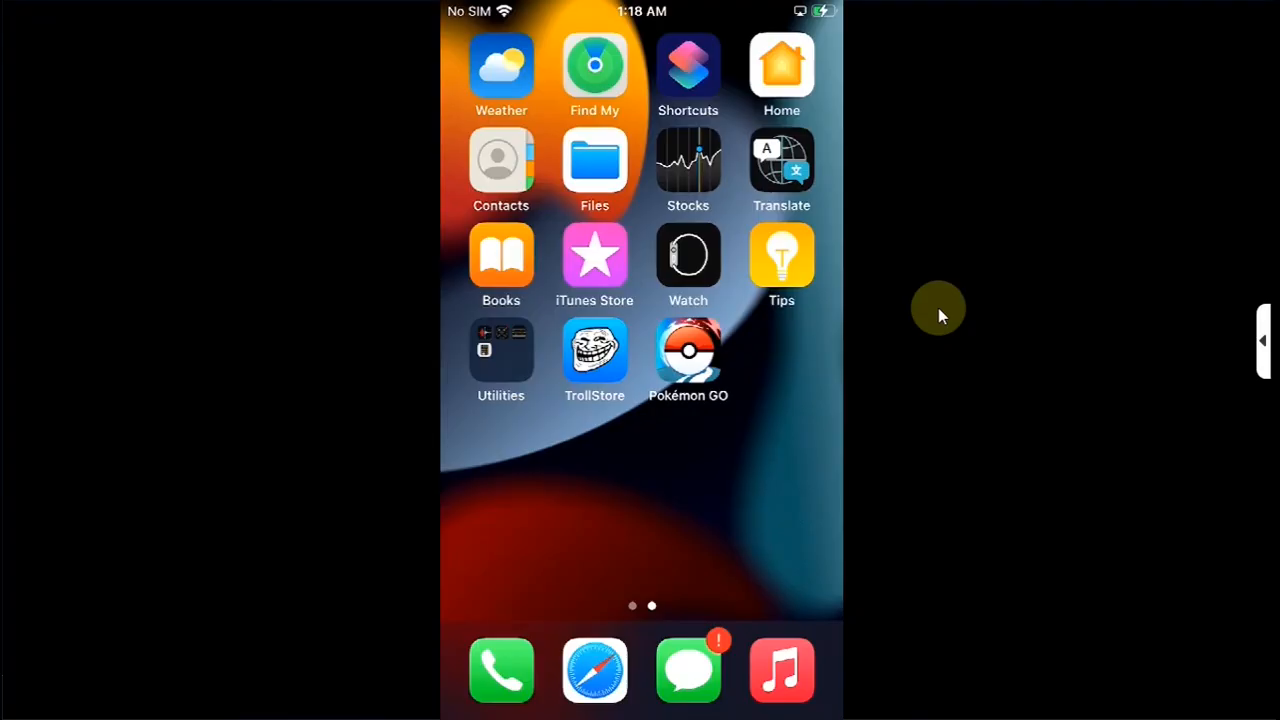
mouse_move(630, 378)
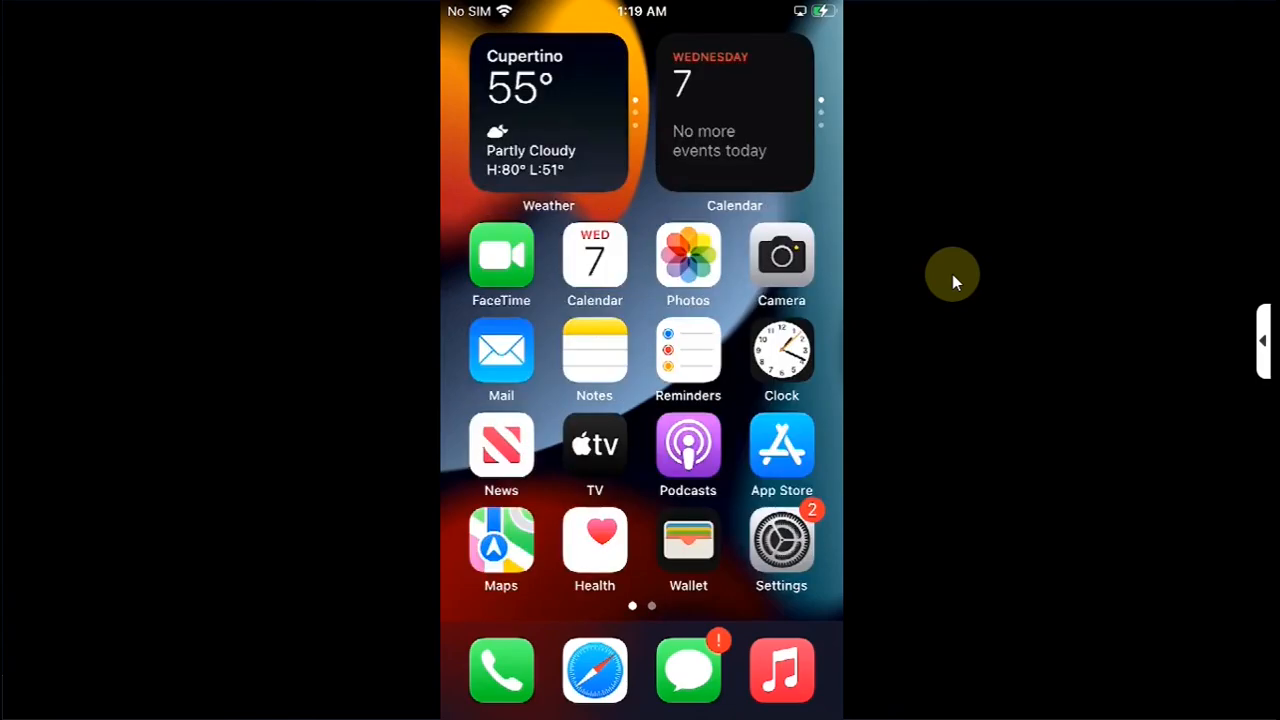
scroll("left", 3)
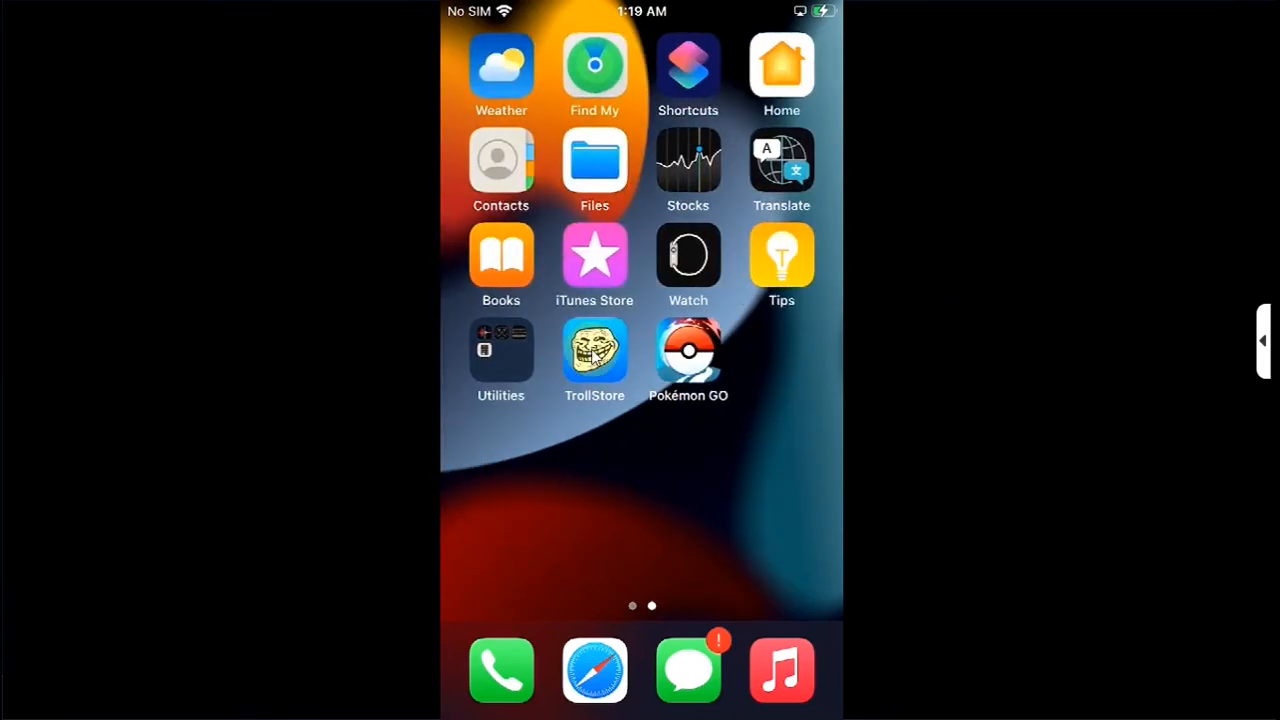
mouse_move(908, 294)
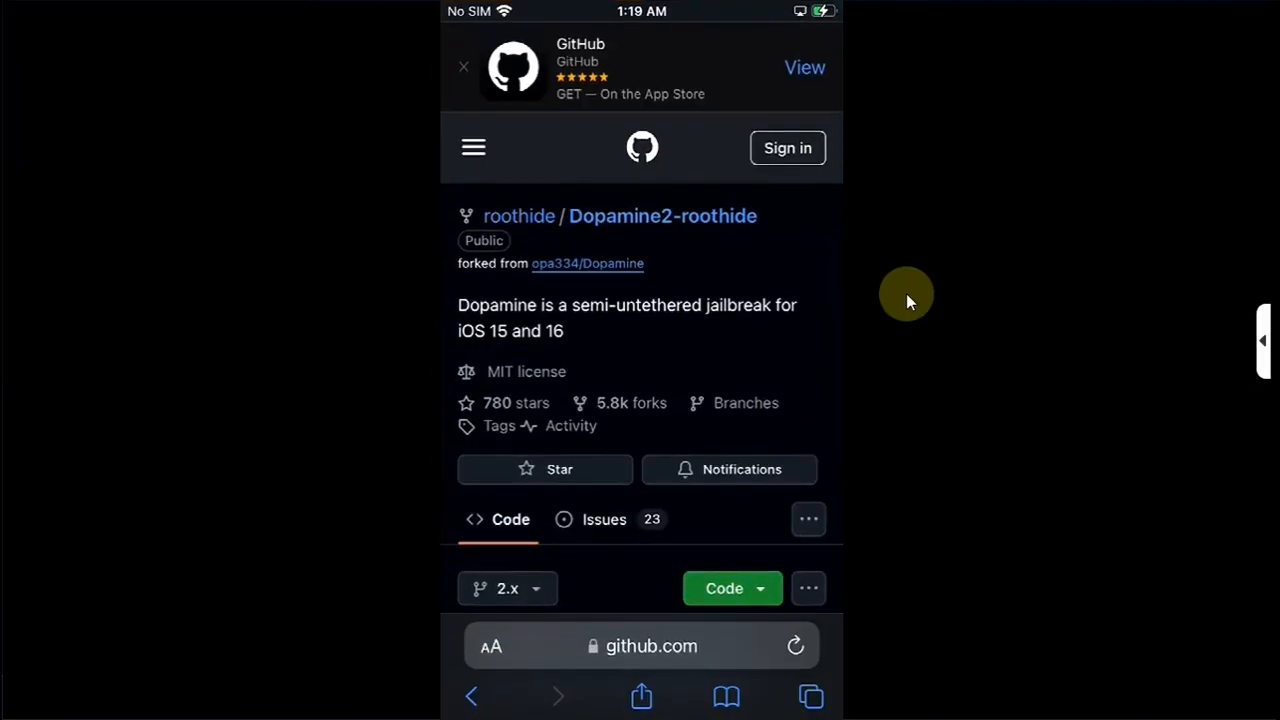
mouse_move(728, 240)
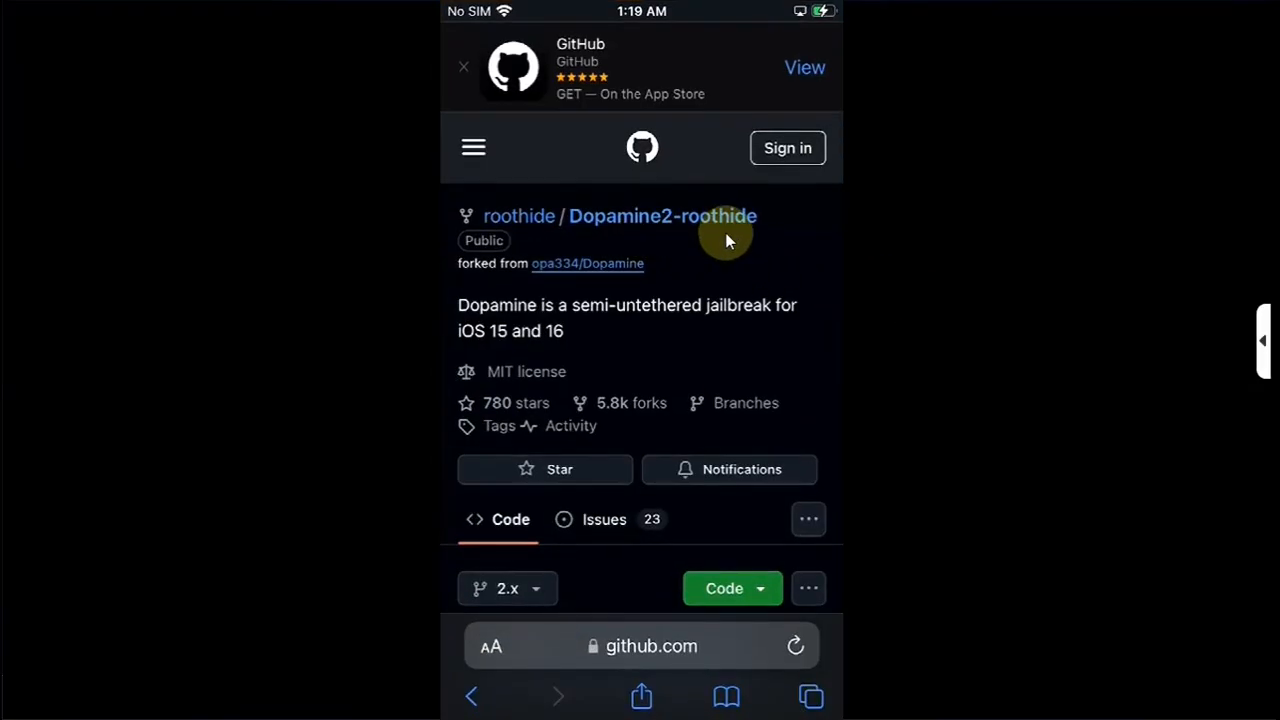
scroll("down", 3)
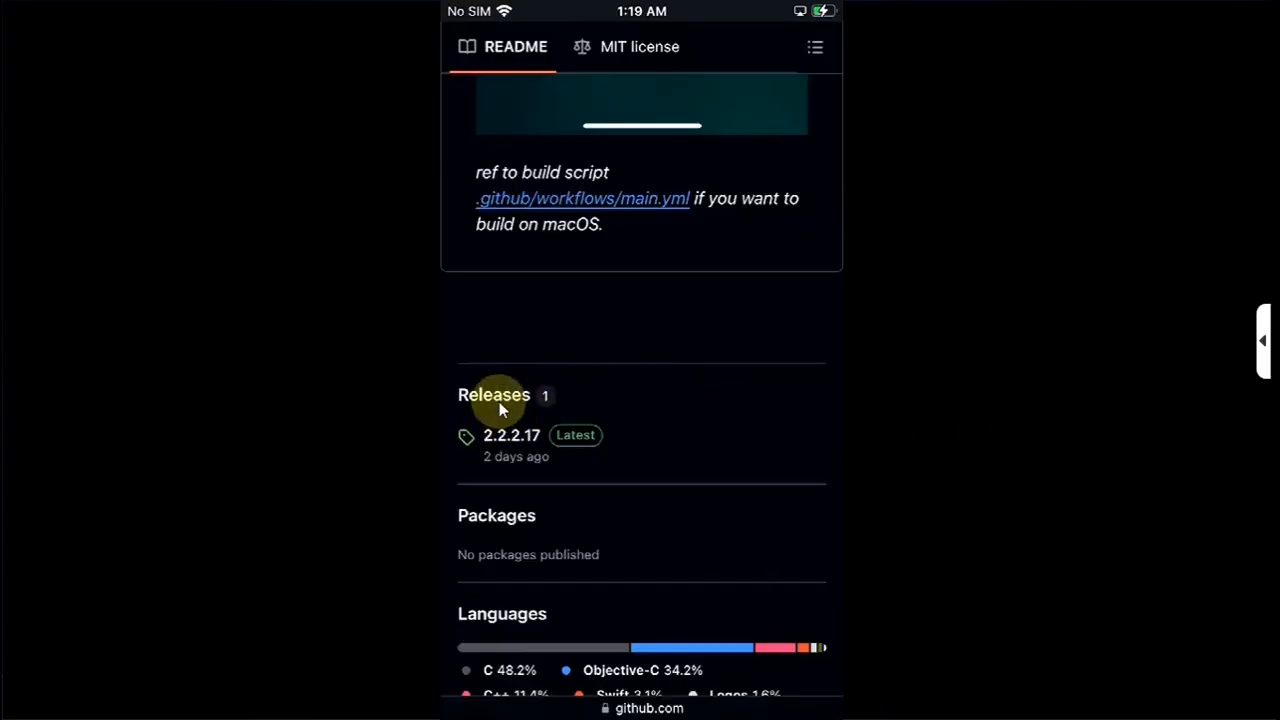
scroll("down", 3)
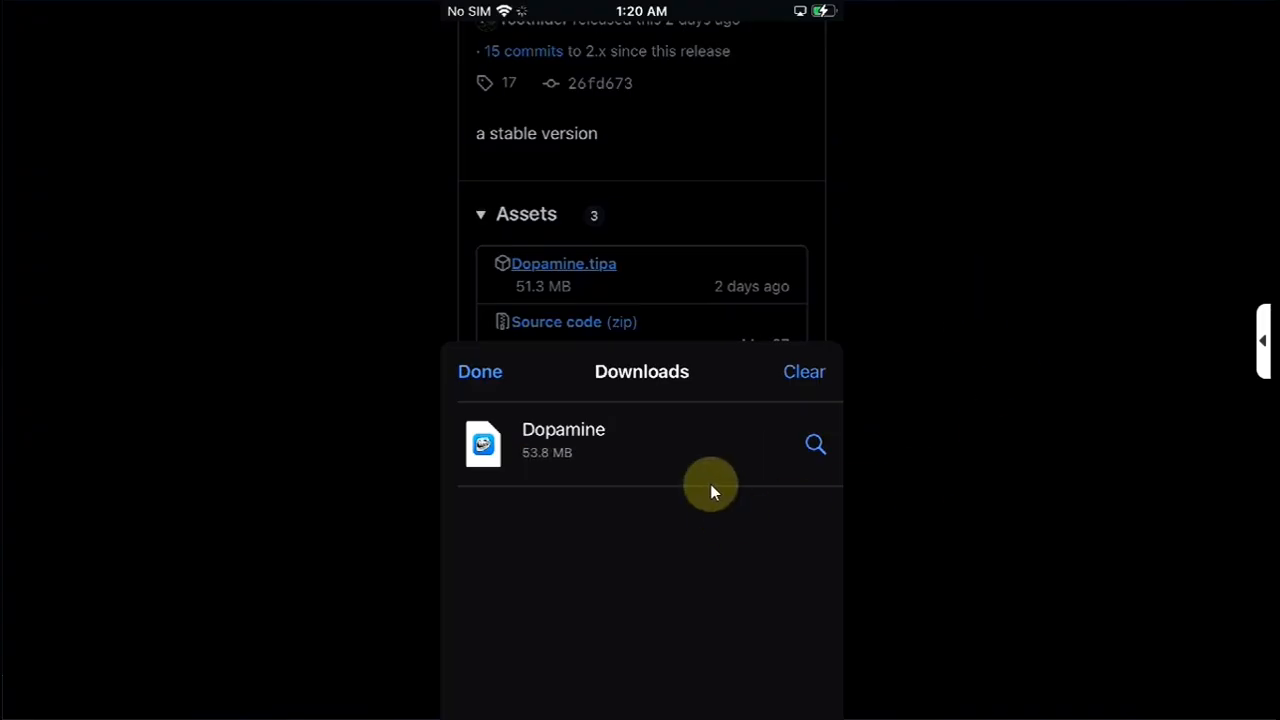
left_click(563, 440)
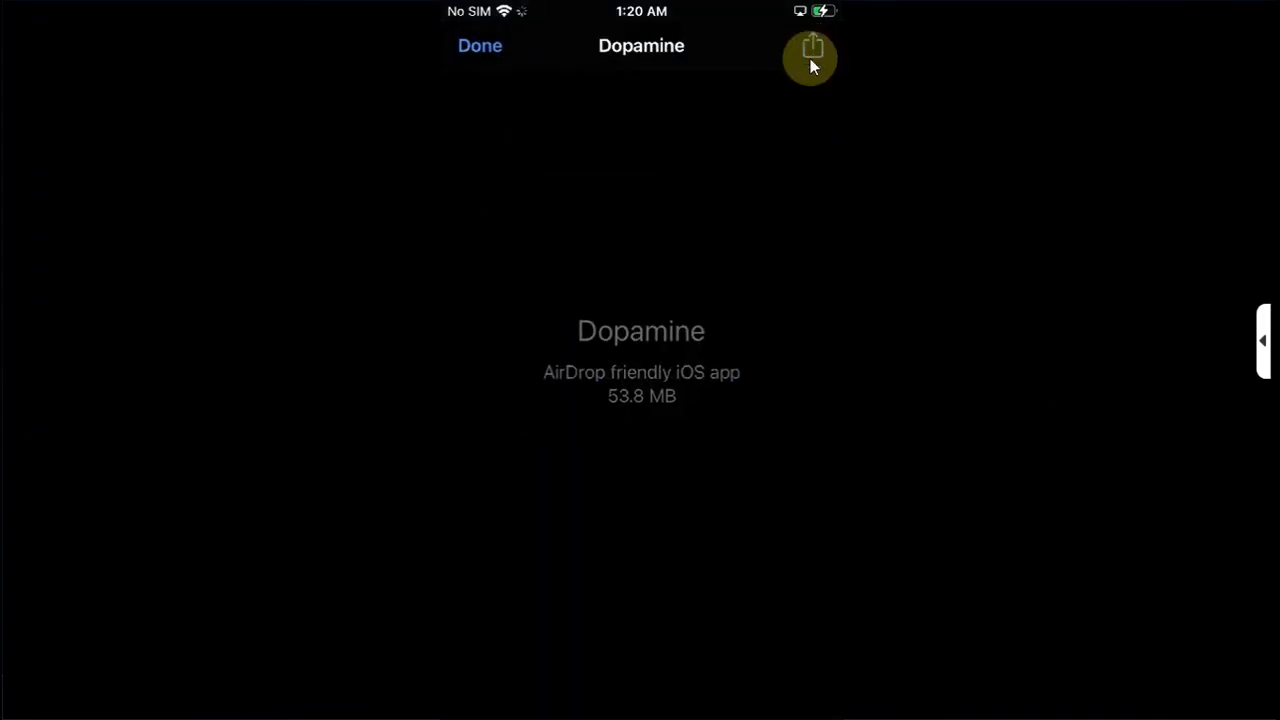
left_click(812, 47)
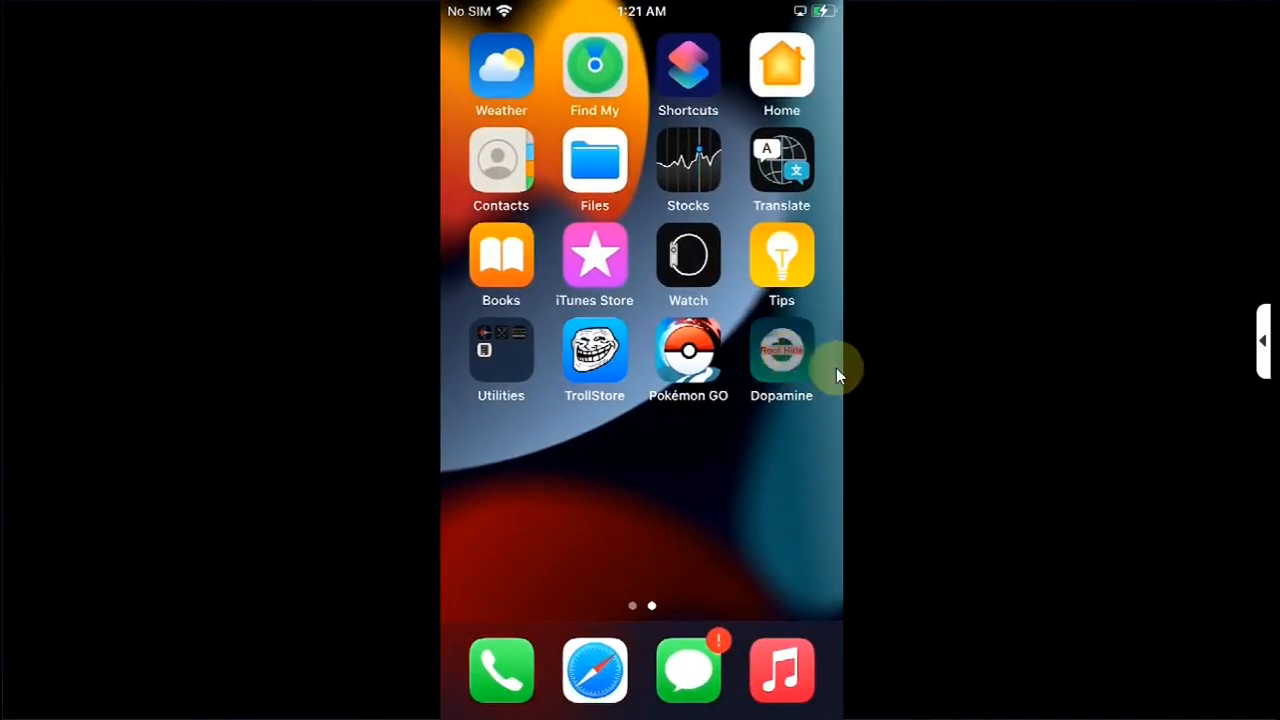
- Run the Dopamine jailbreak with Sileo as package manager and a terminal password set
left_click(781, 355)
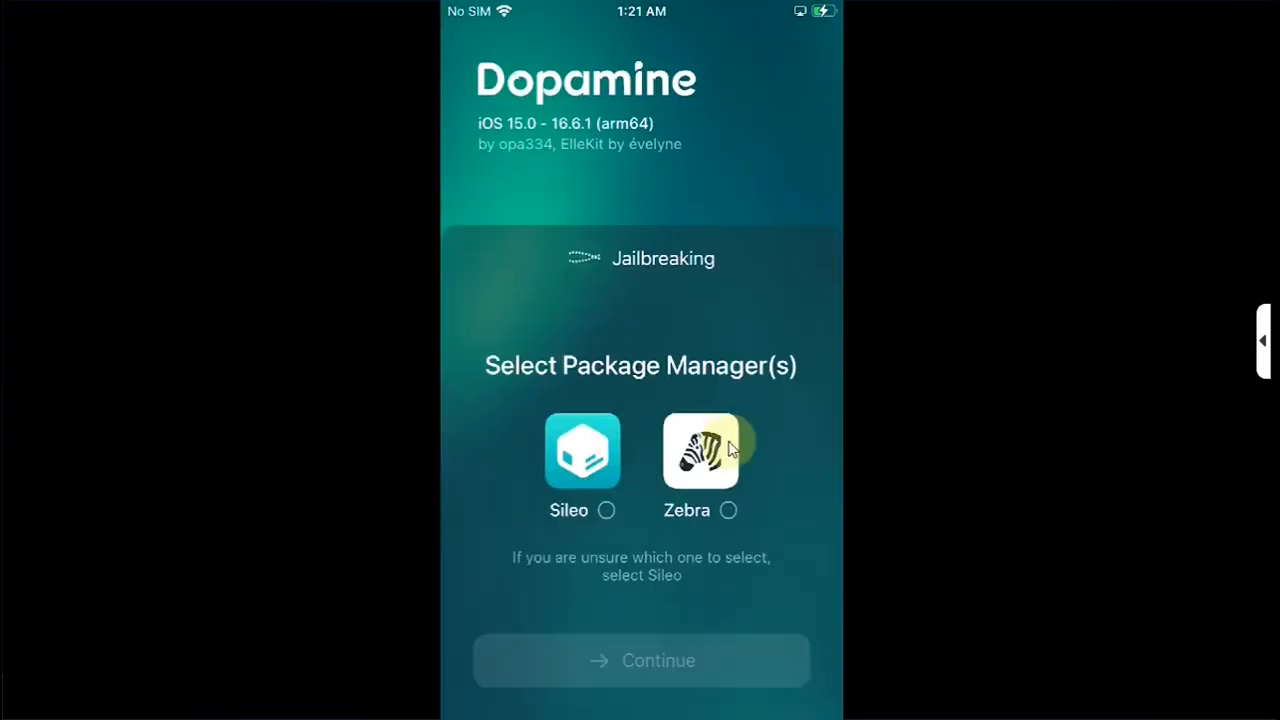
left_click(582, 450)
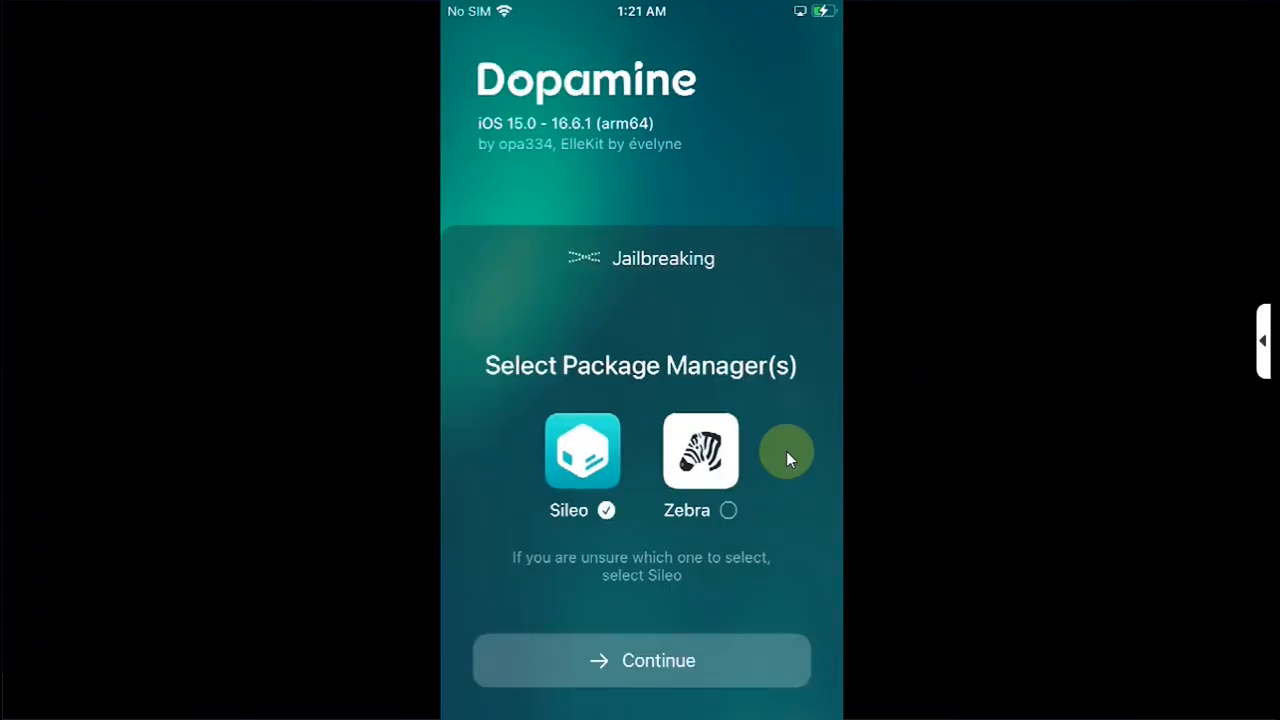
left_click(640, 660)
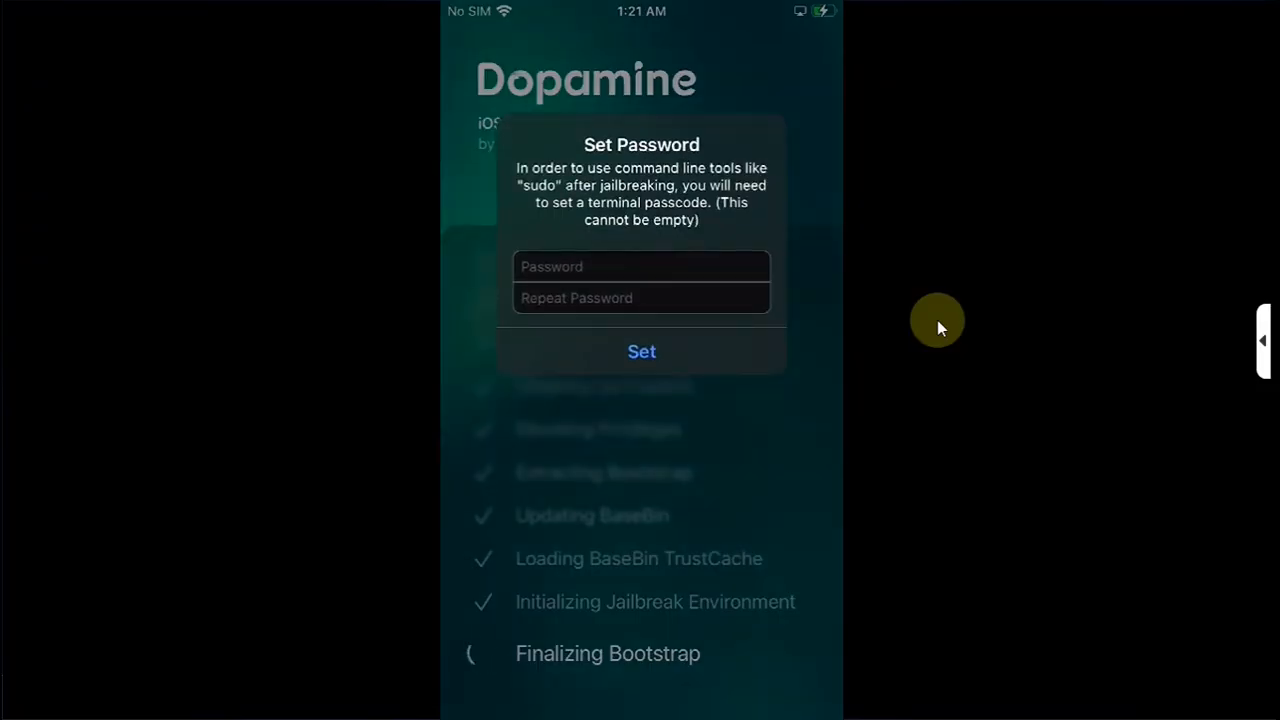
left_click(641, 351)
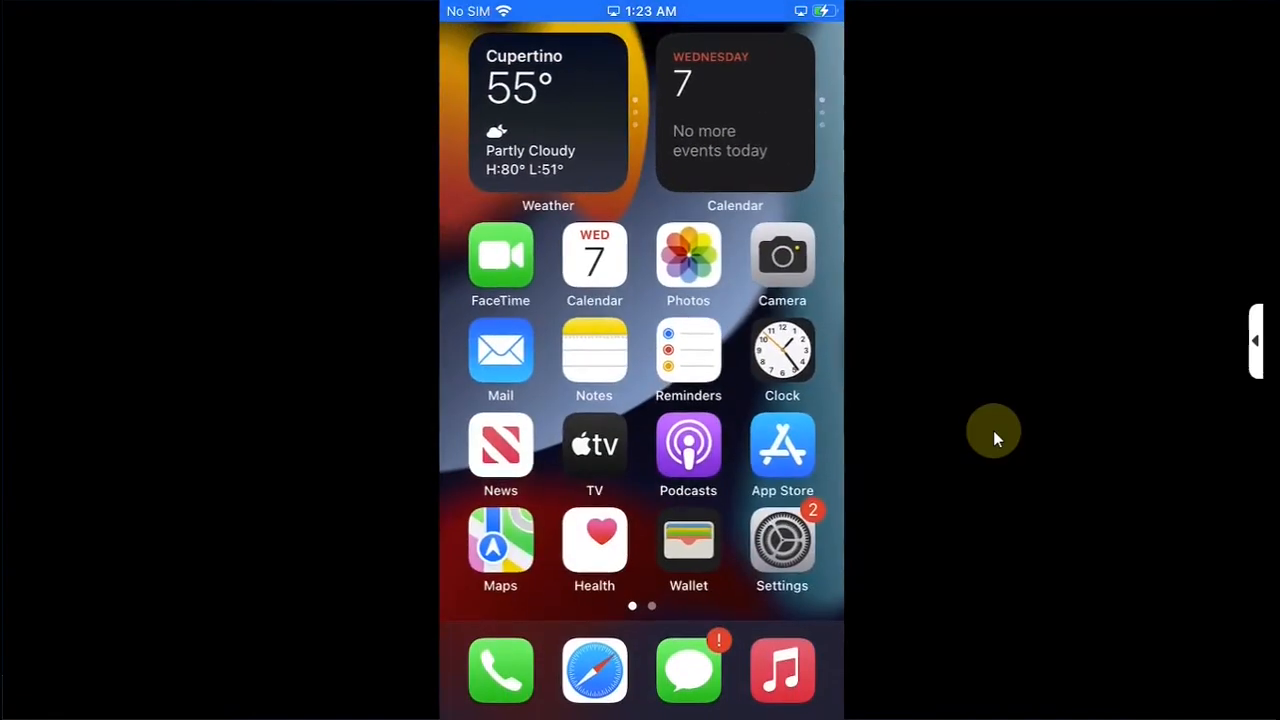
- Launch Sileo, accept download analytics, and Upgrade All outdated packages
scroll("left", 3)
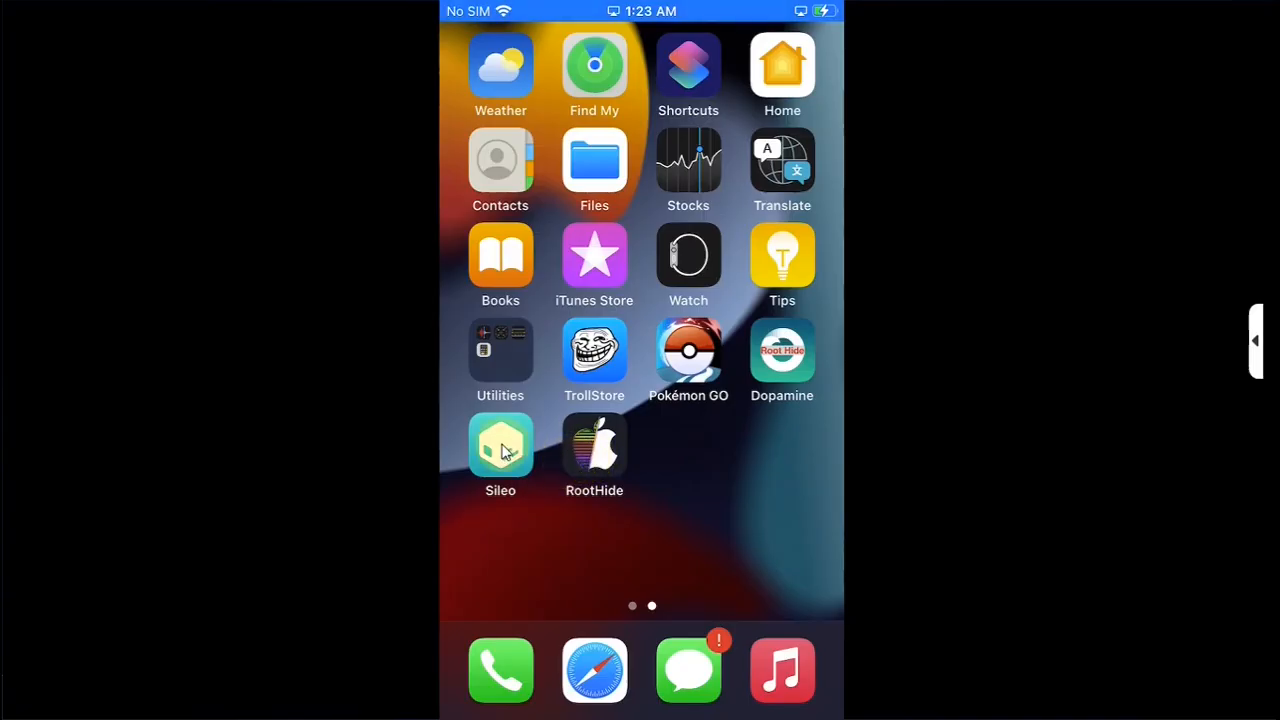
left_click(500, 447)
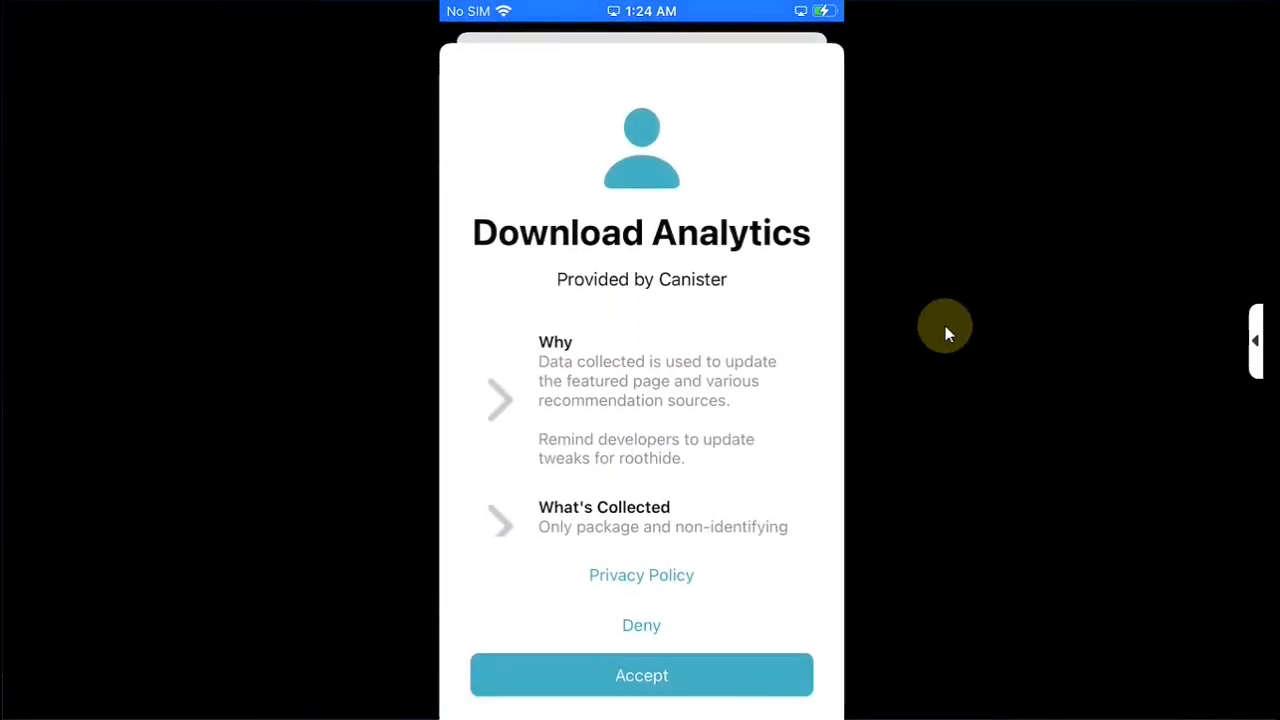
left_click(641, 675)
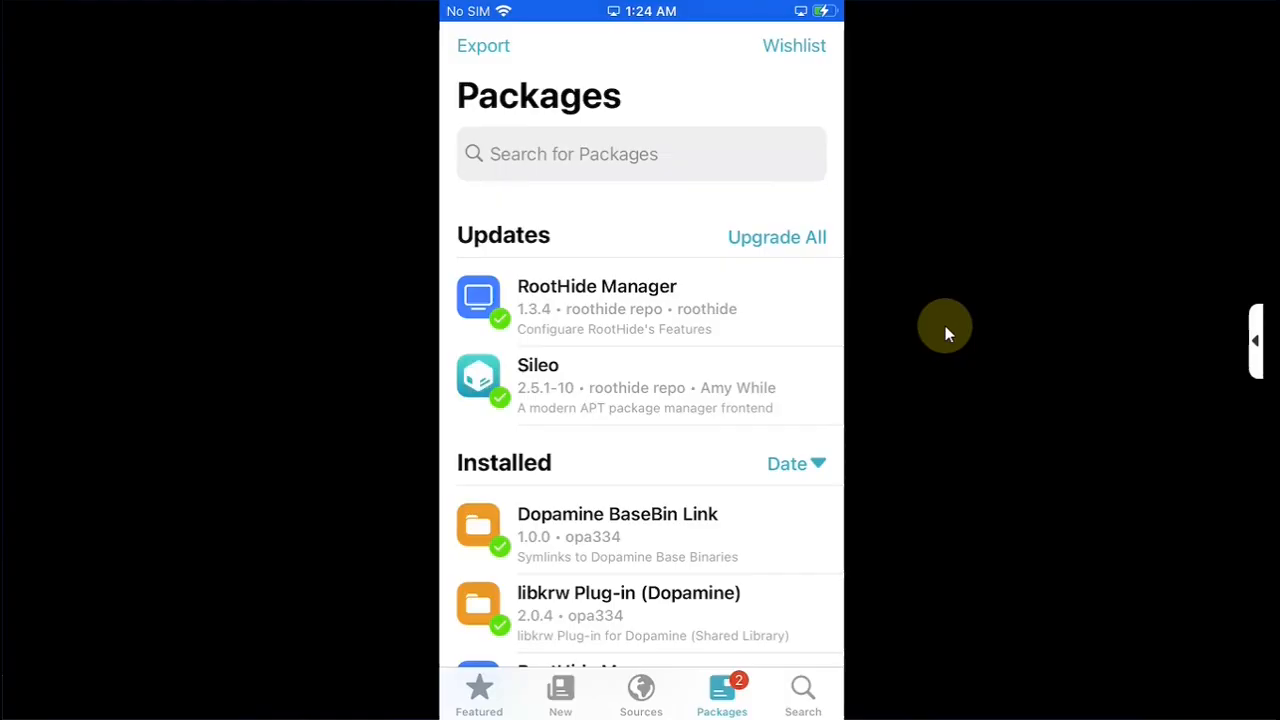
left_click(776, 237)
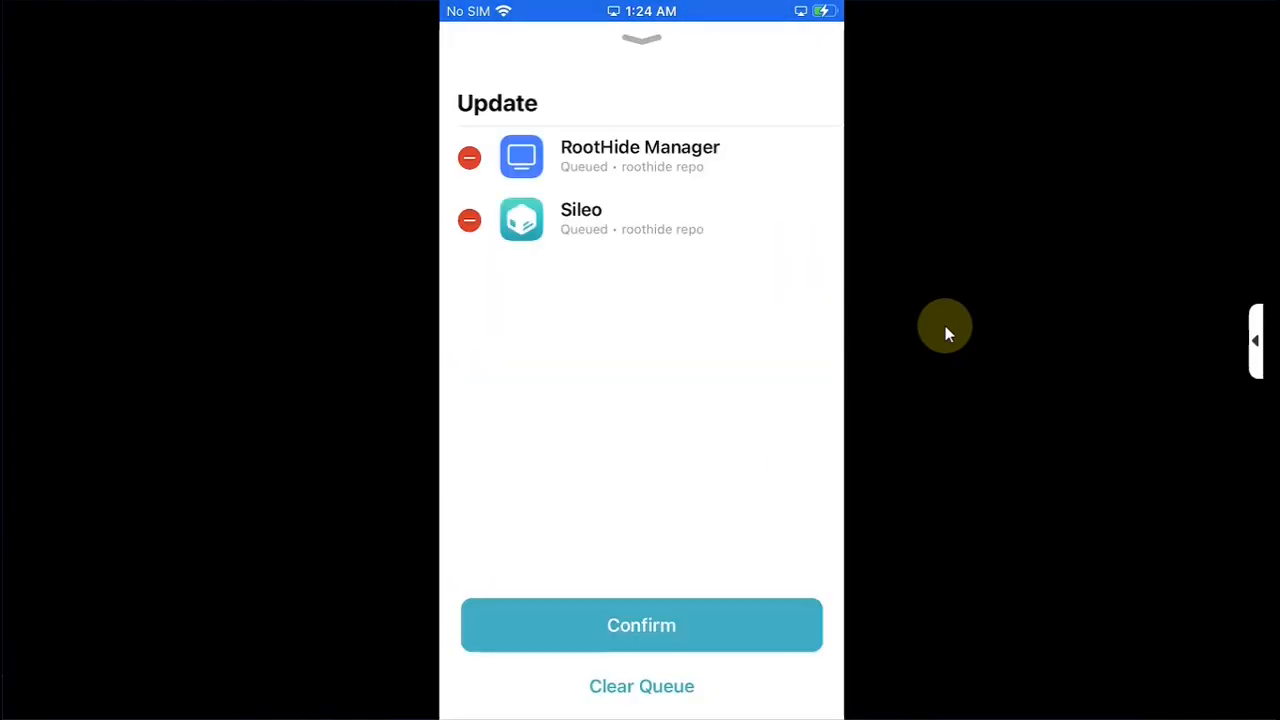
left_click(641, 625)
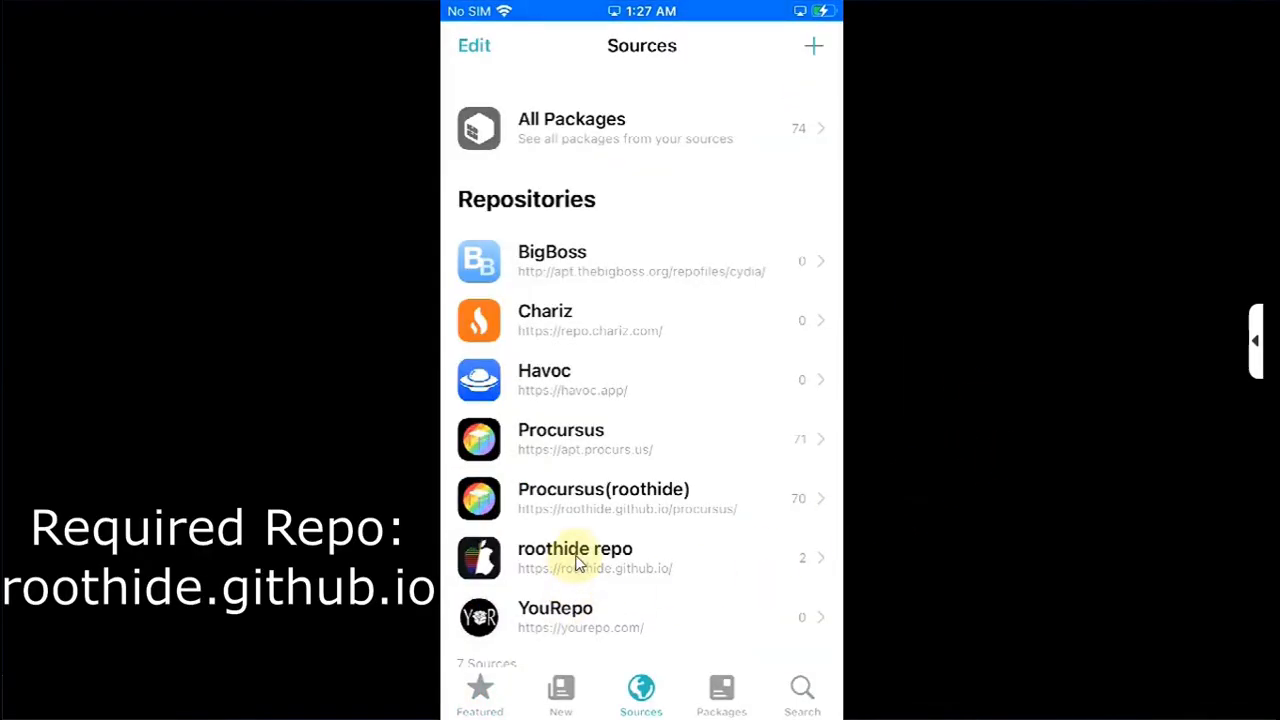
mouse_move(660, 580)
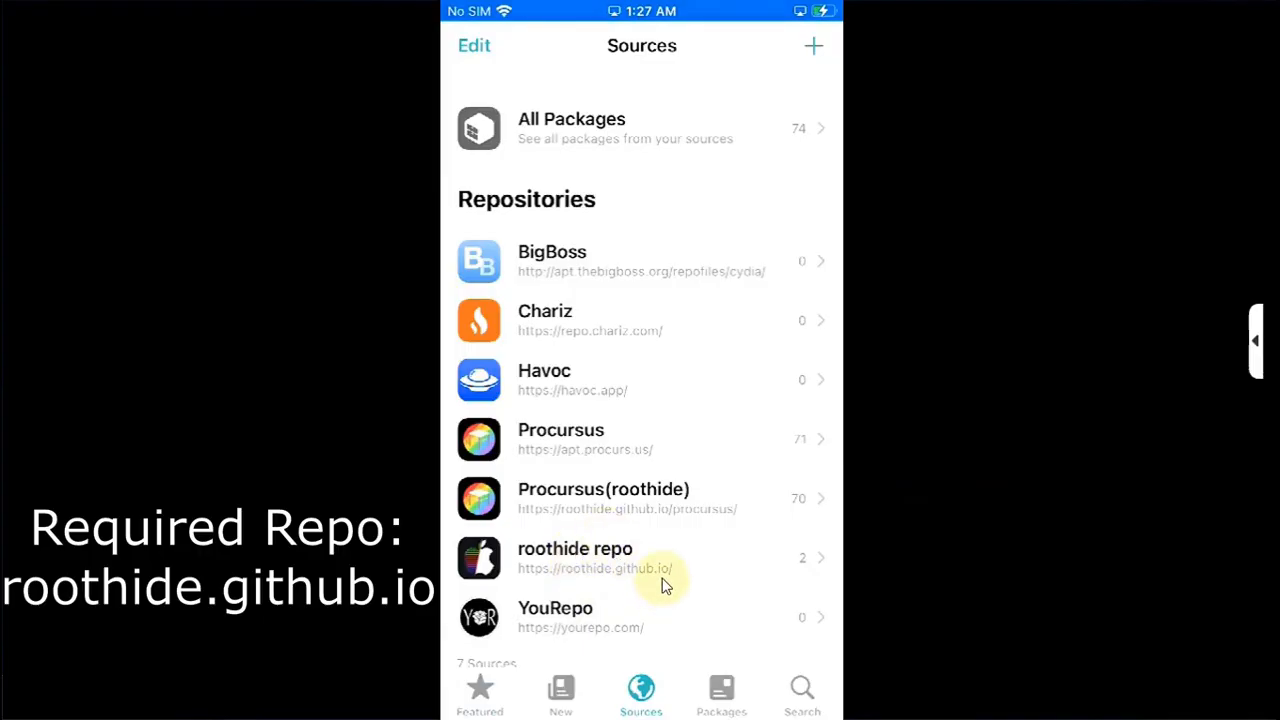
mouse_move(600, 568)
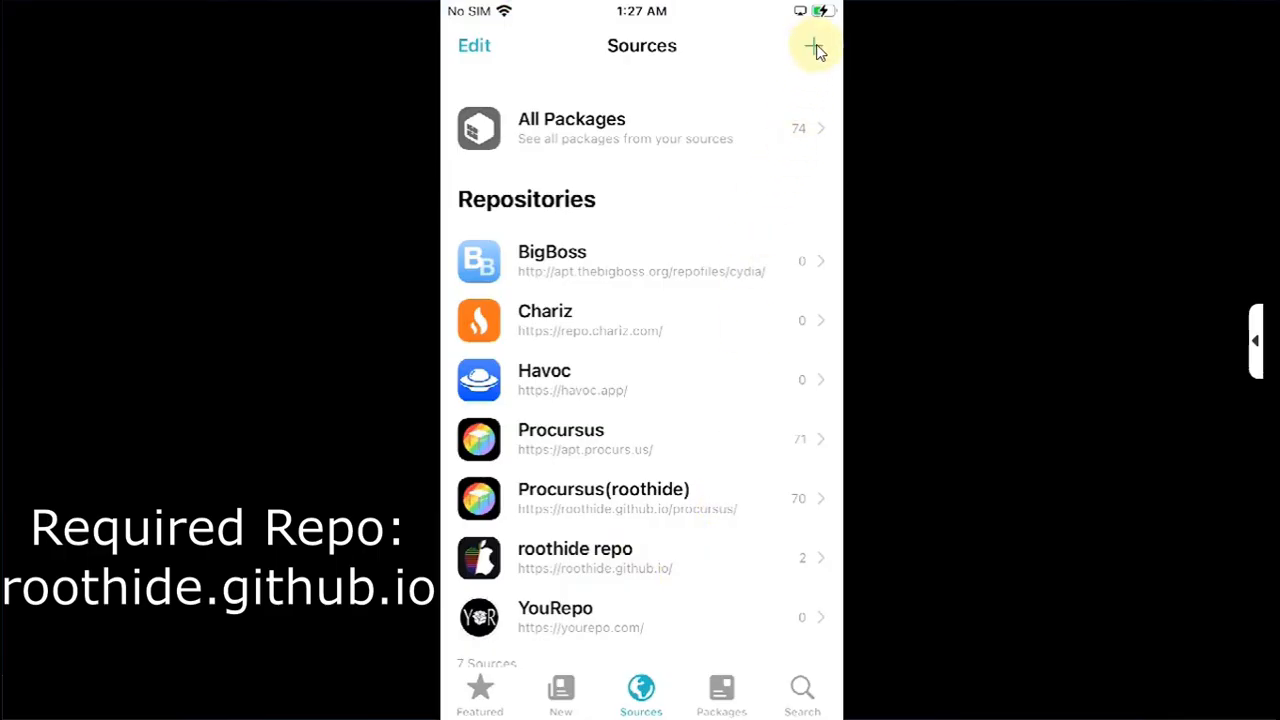
- Find ElleKit and PreferenceLoader in the roothide repo and queue them
left_click(814, 46)
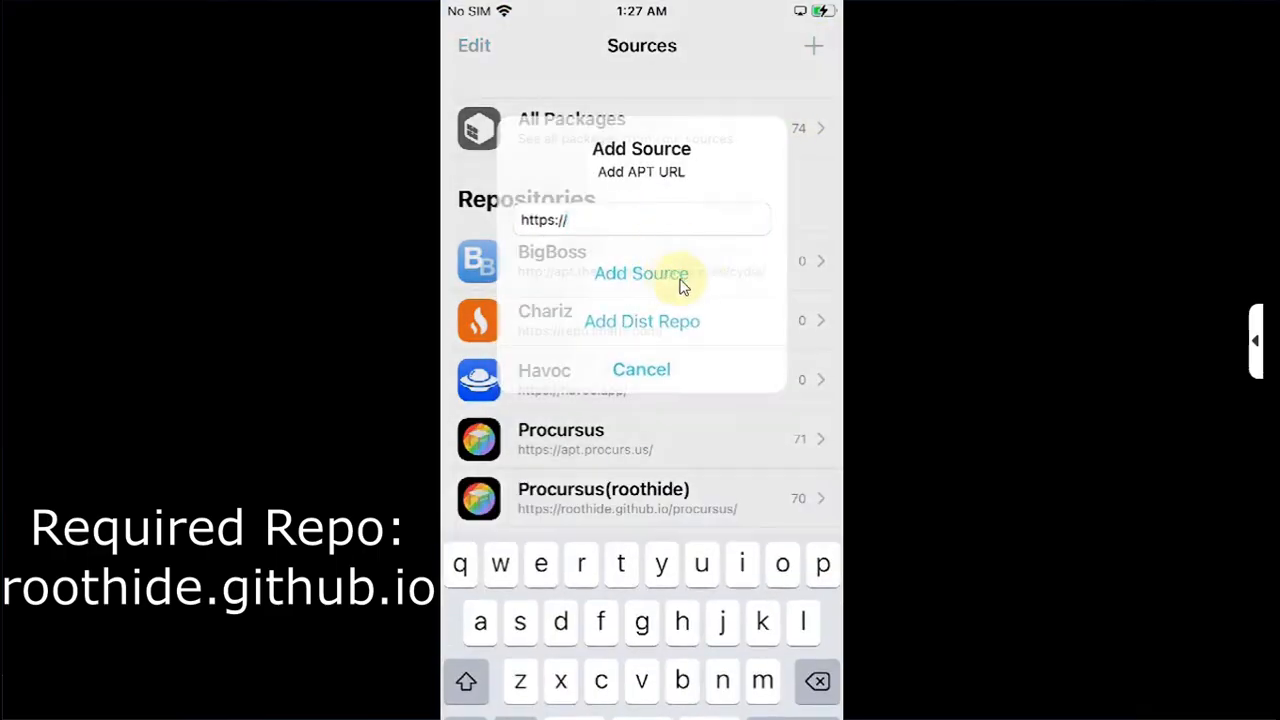
left_click(641, 273)
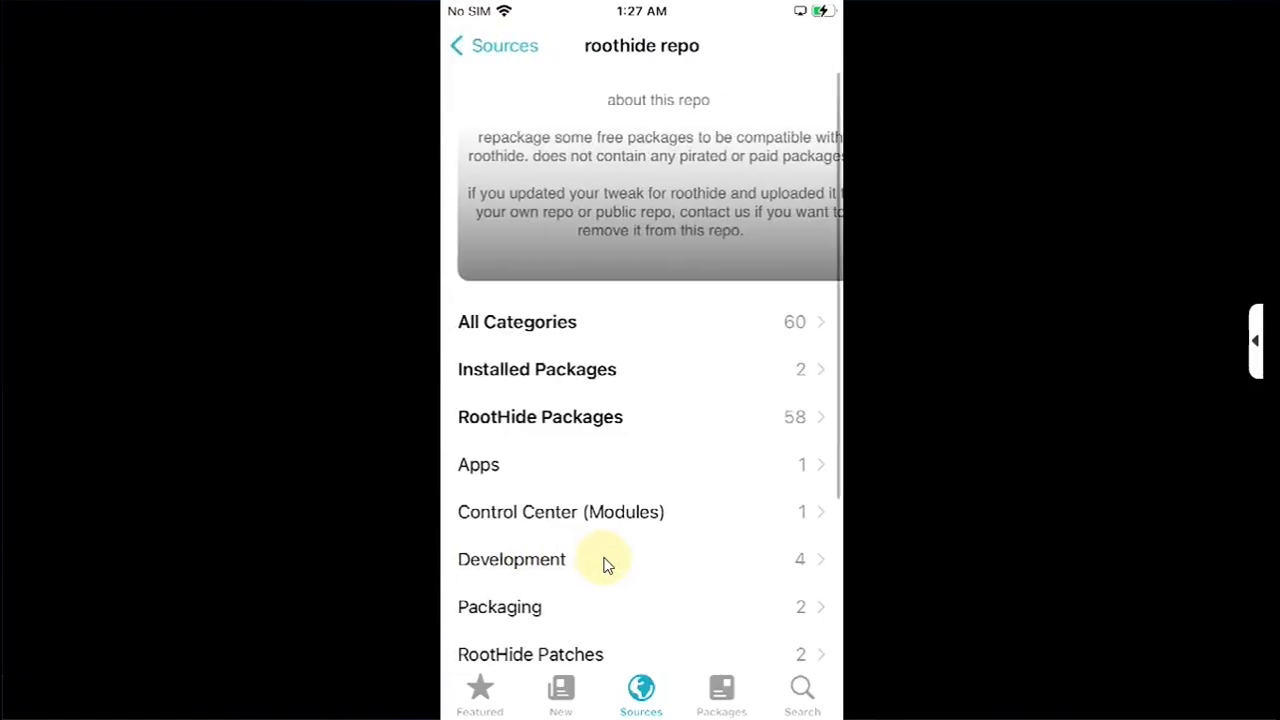
type("E")
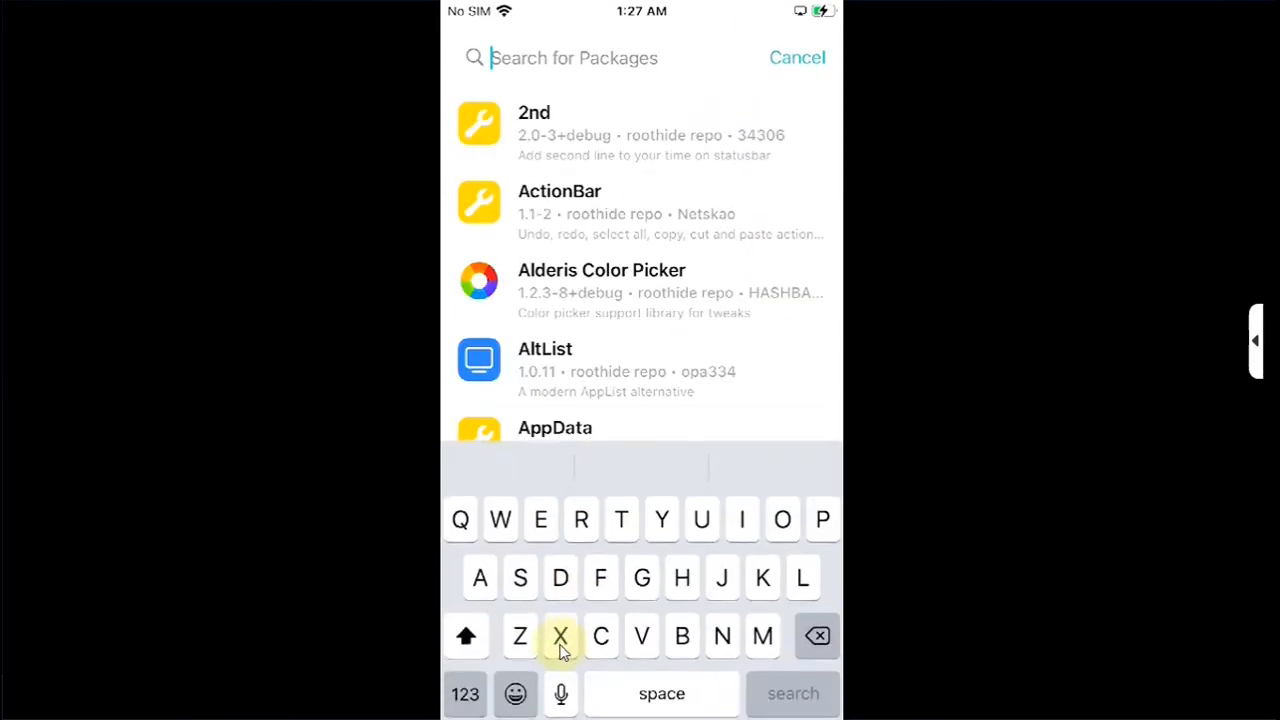
type("Pref")
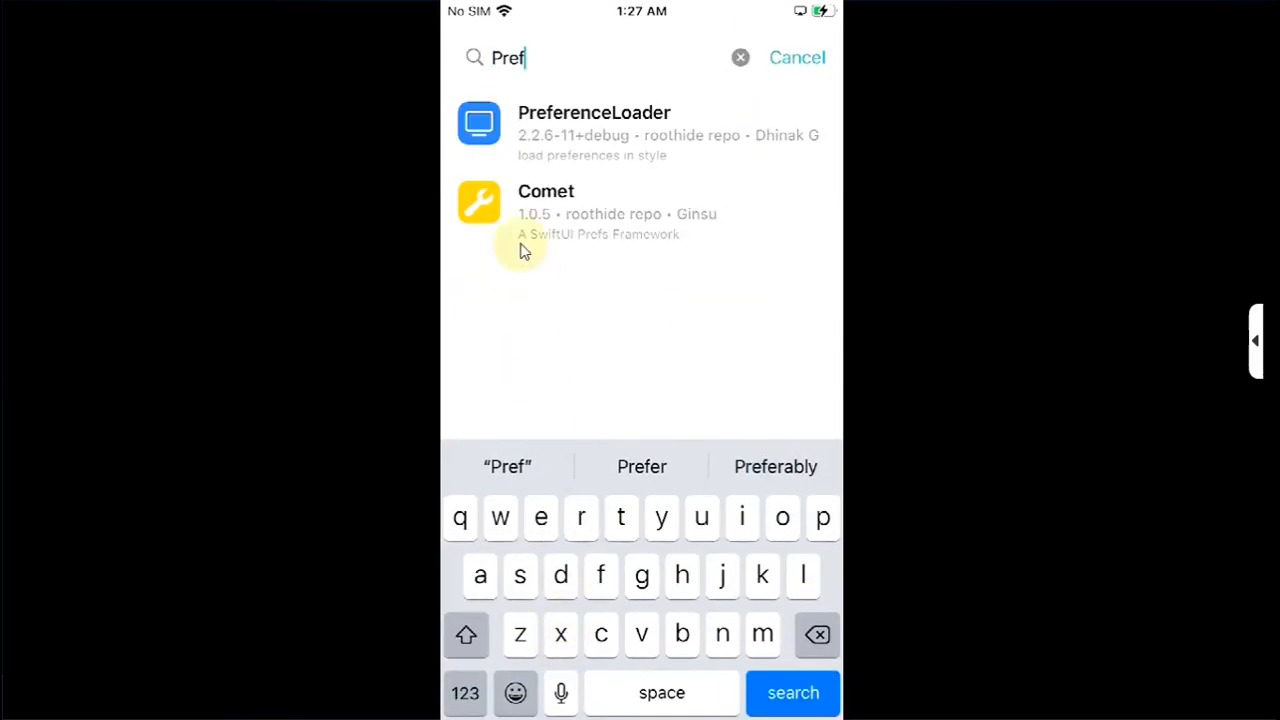
left_click(594, 133)
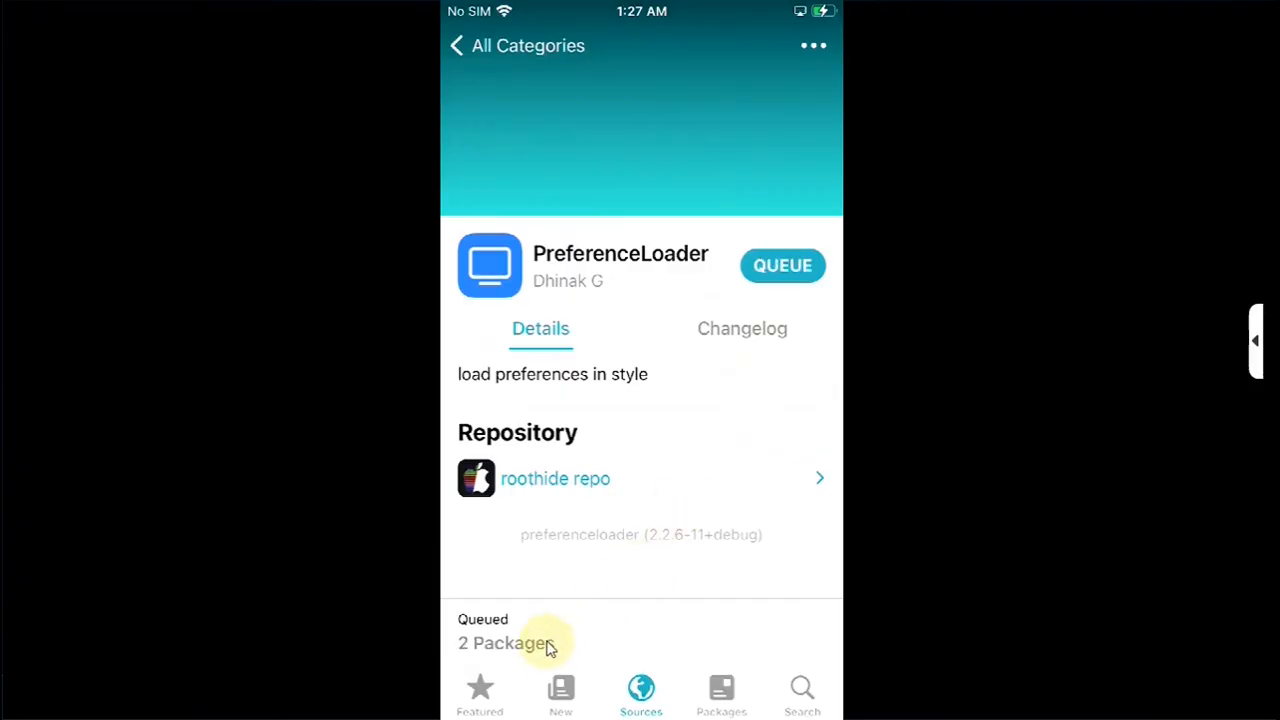
- Confirm installing the queued ElleKit and PreferenceLoader, then reboot the device
left_click(505, 630)
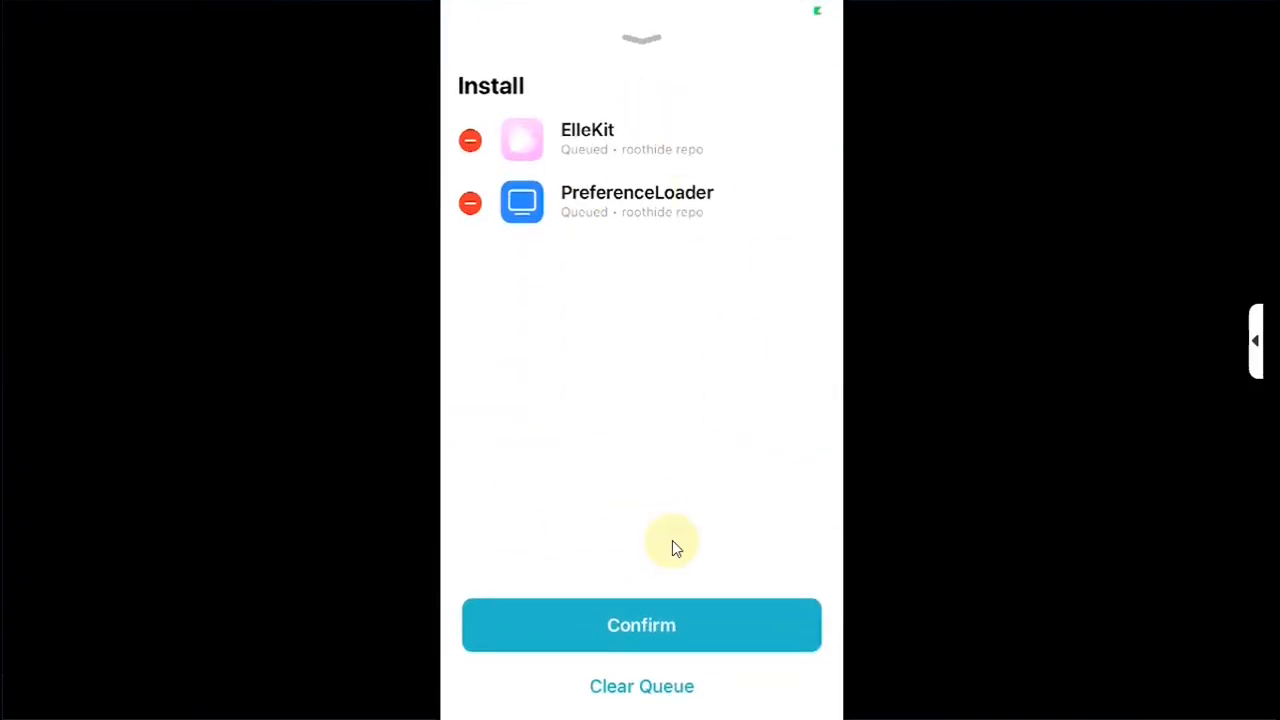
left_click(641, 625)
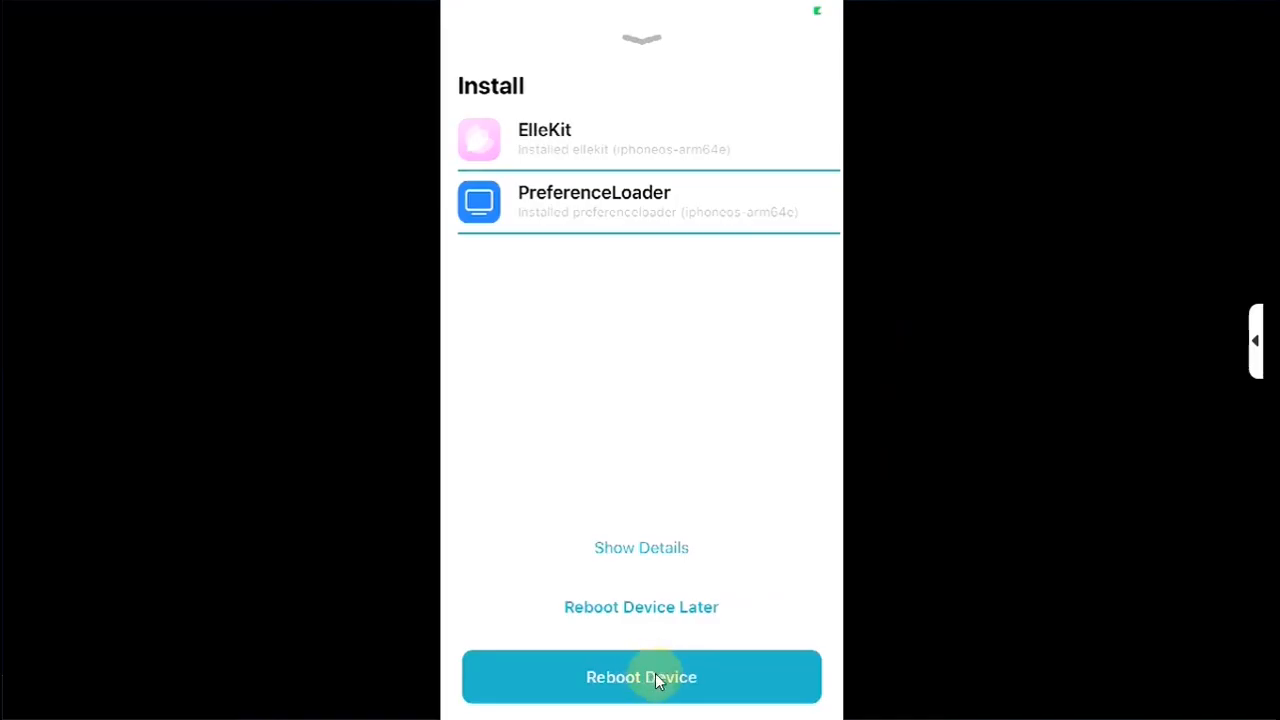
left_click(641, 677)
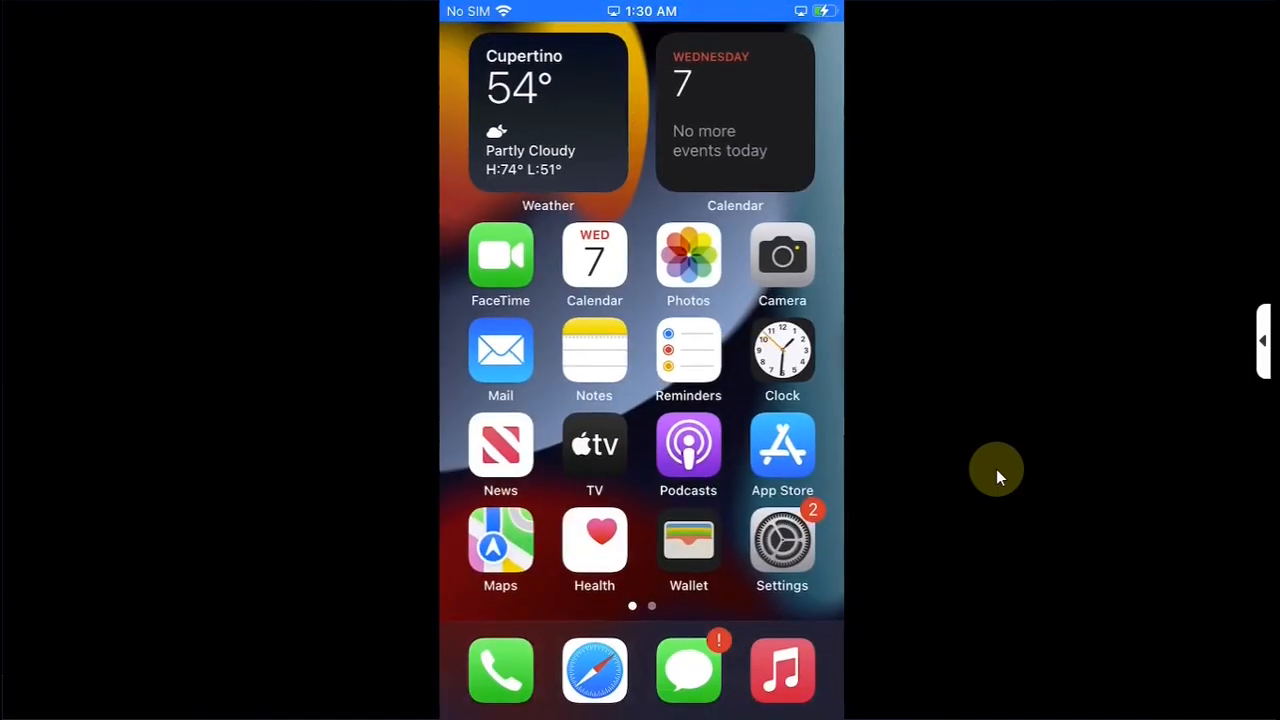
- Search Sileo for 'Ampere' and try to get it, showing the roothide Not Updated notice
scroll("left", 3)
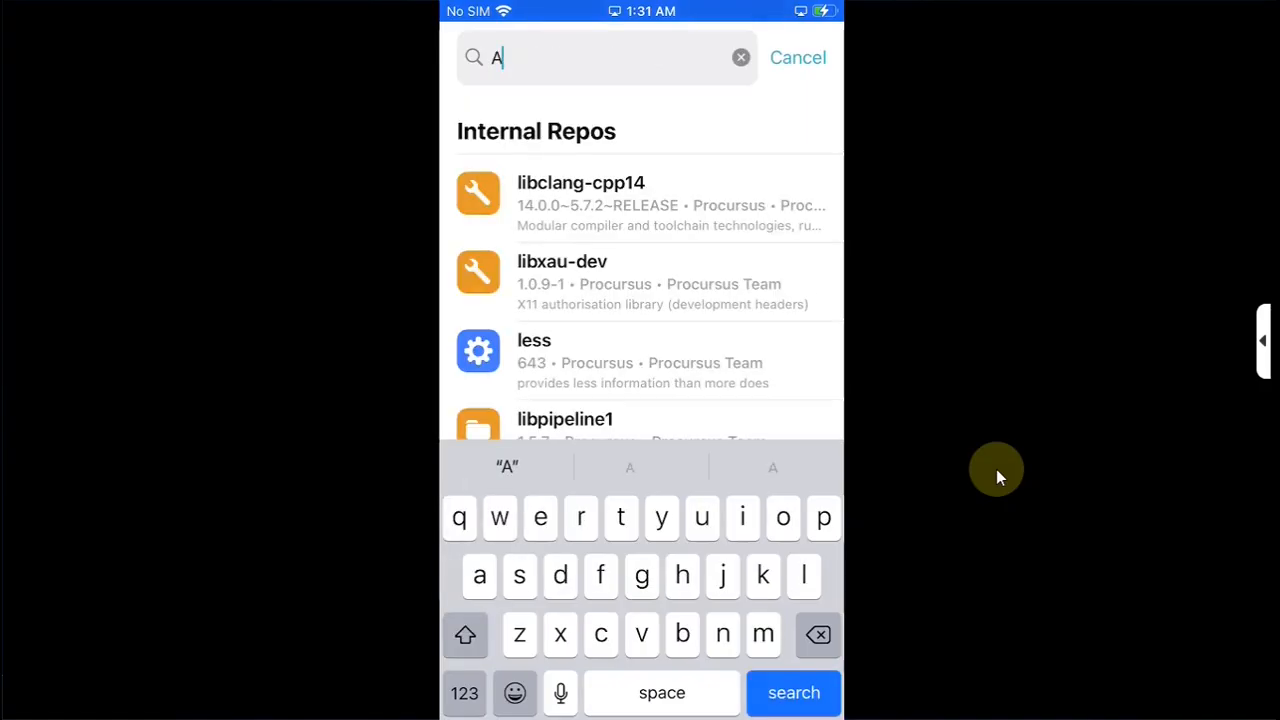
type("mpe")
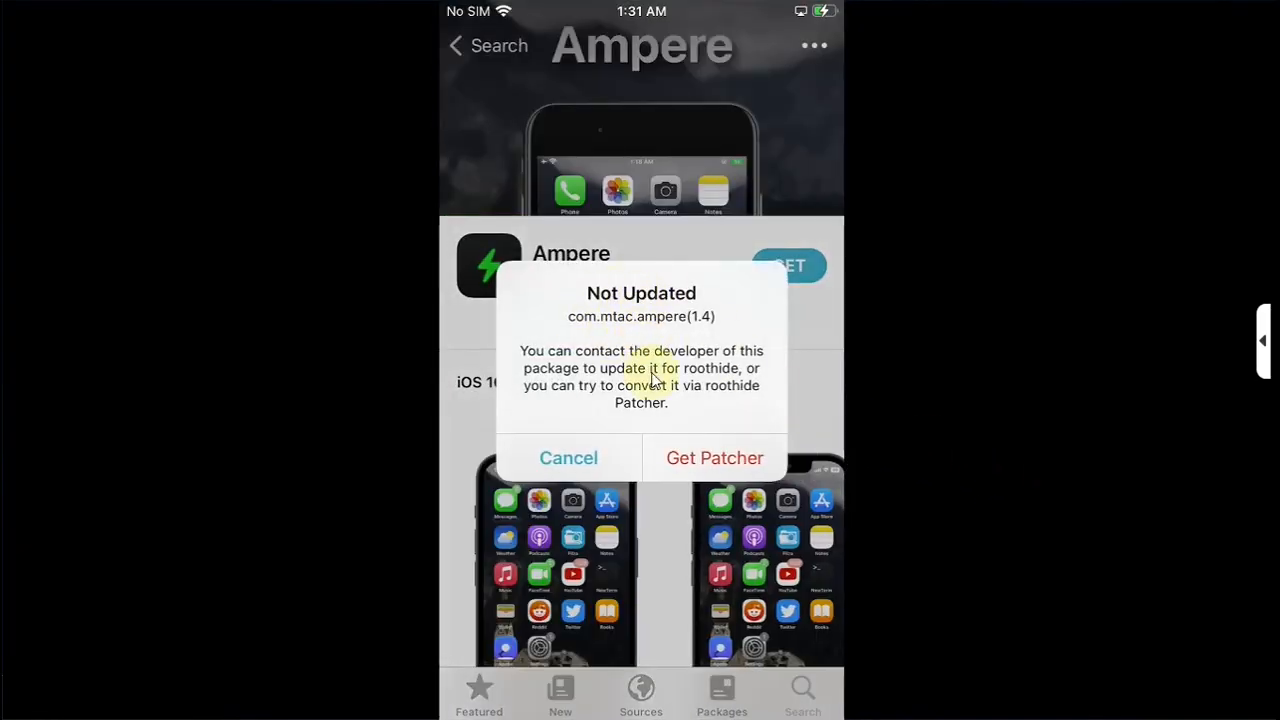
- Dismiss the alert, GET Ampere again, and choose Convert to load it in RootHide Patcher
left_click(568, 458)
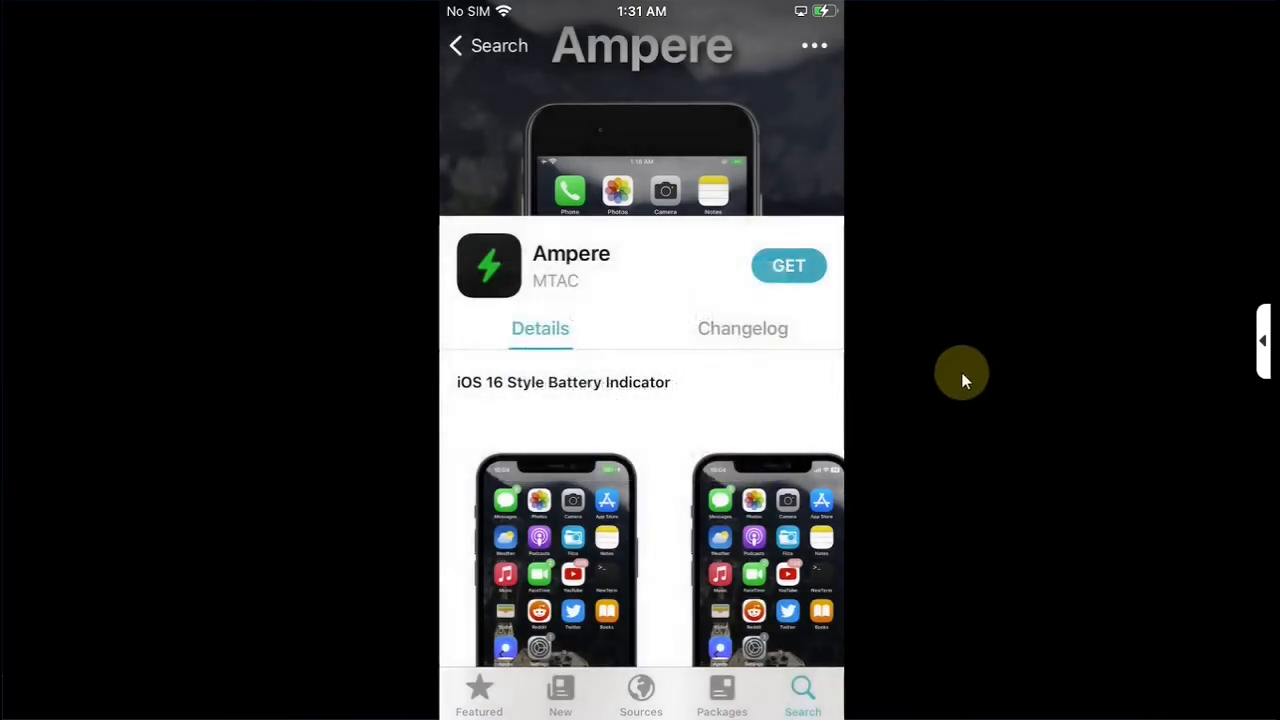
left_click(788, 265)
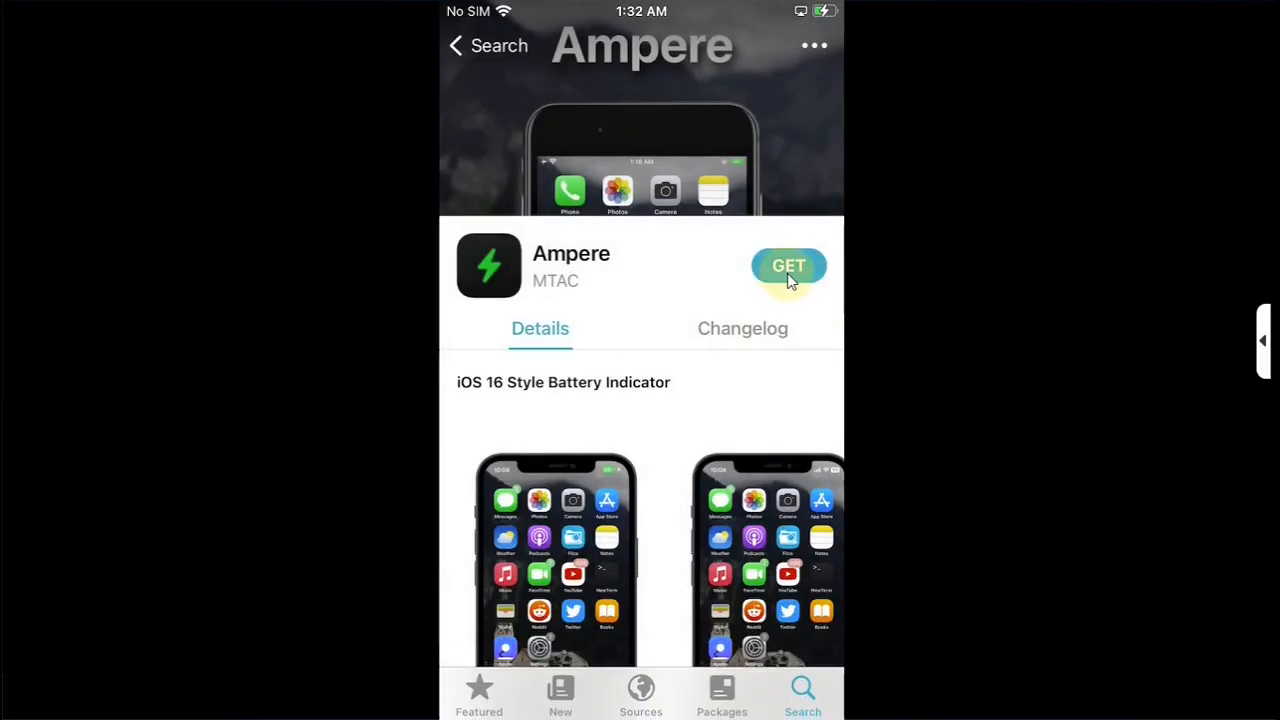
left_click(788, 266)
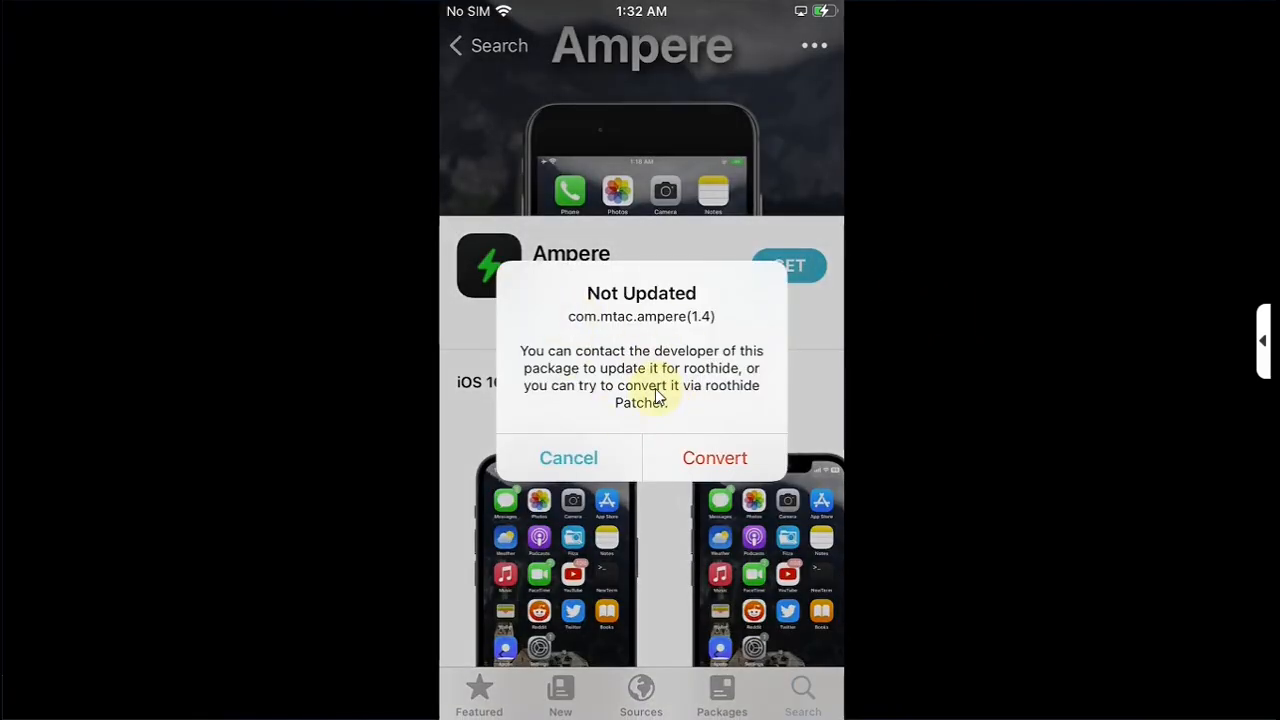
left_click(568, 457)
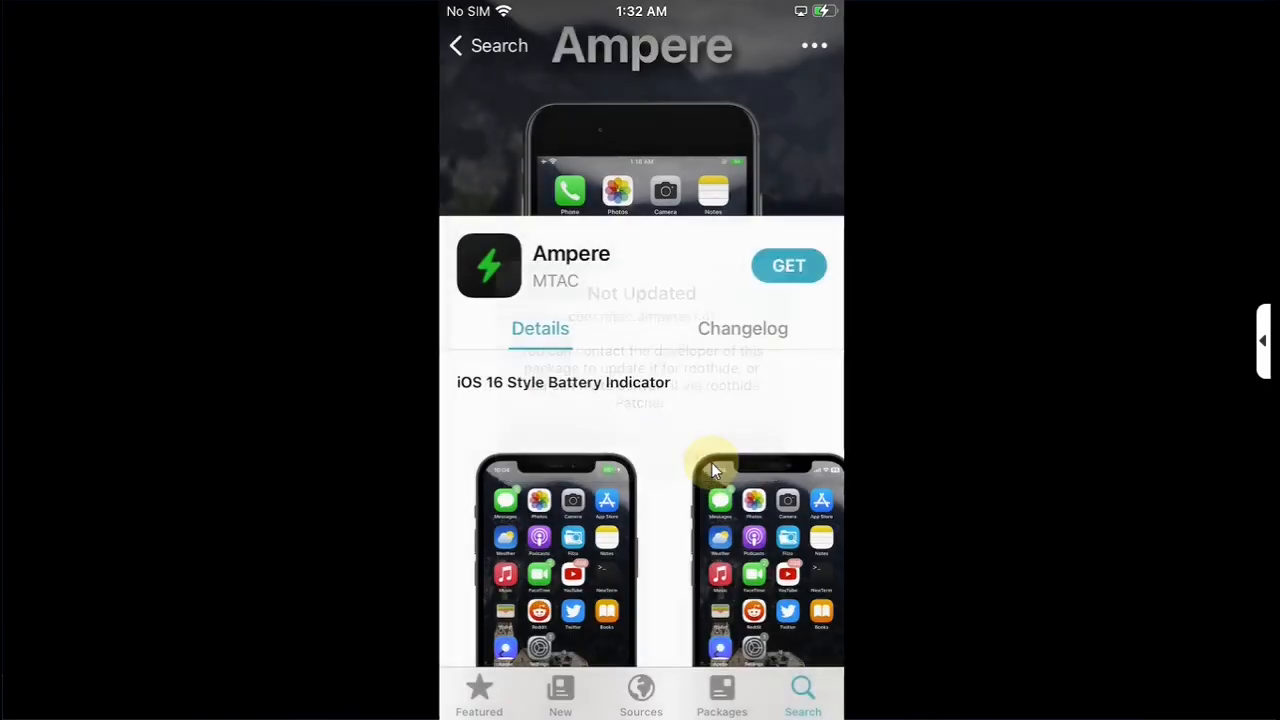
left_click(788, 265)
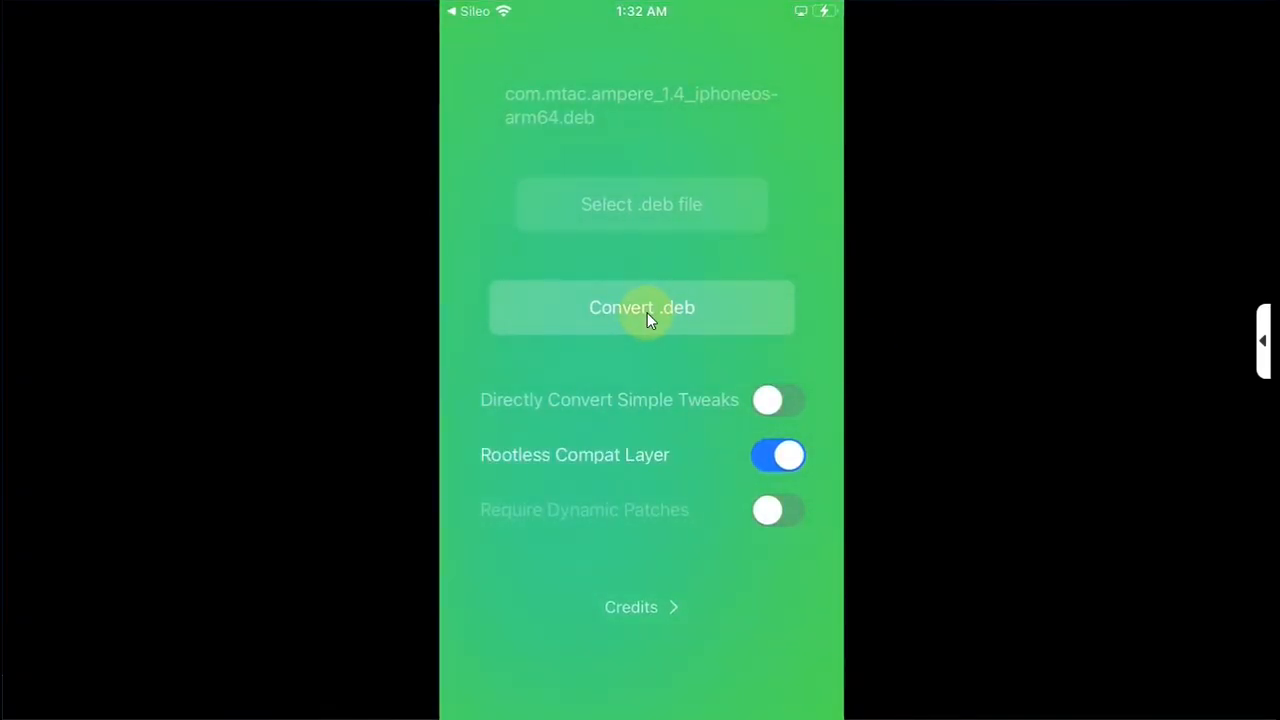
- Convert the Ampere 1.4 .deb and send the patched package to Sileo
left_click(641, 307)
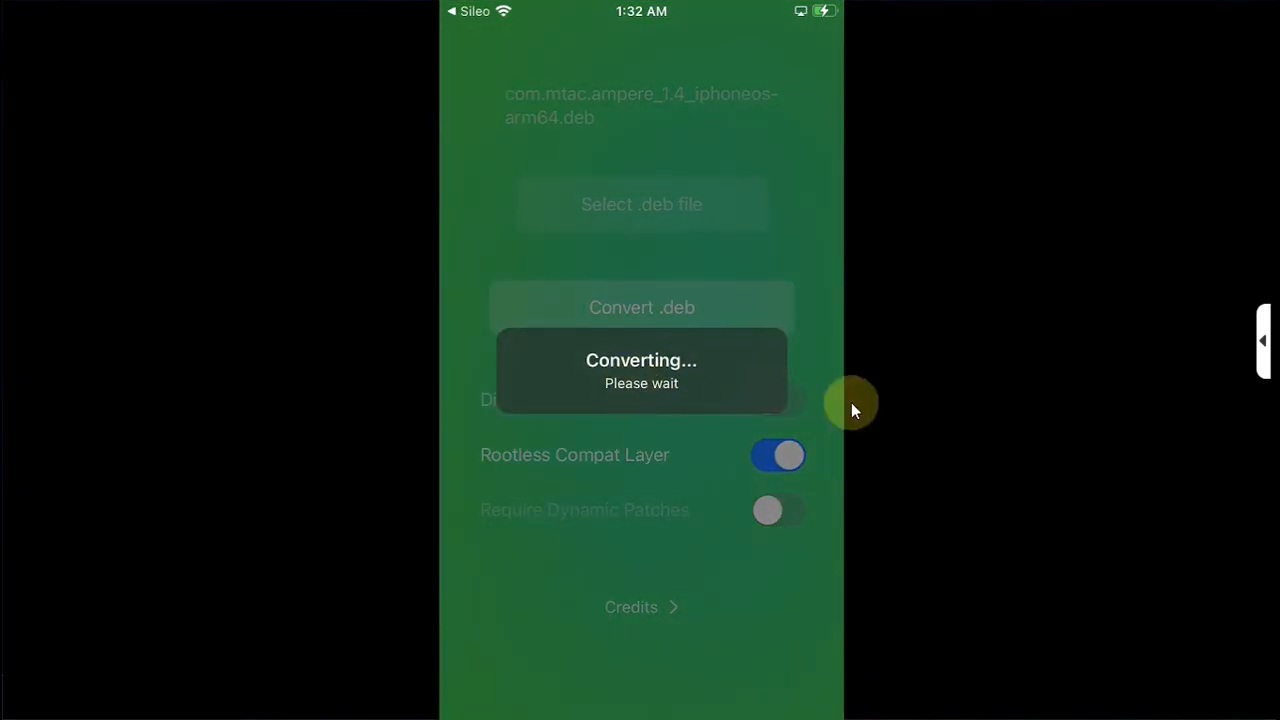
mouse_move(890, 440)
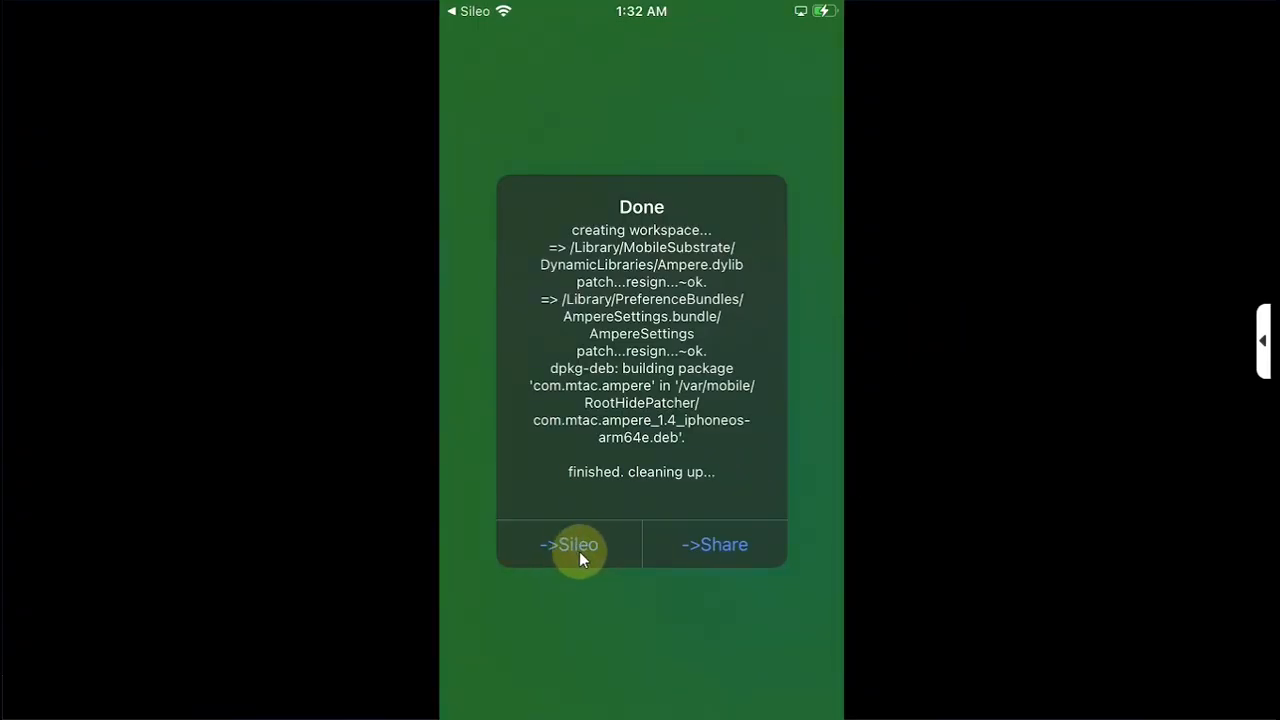
left_click(570, 544)
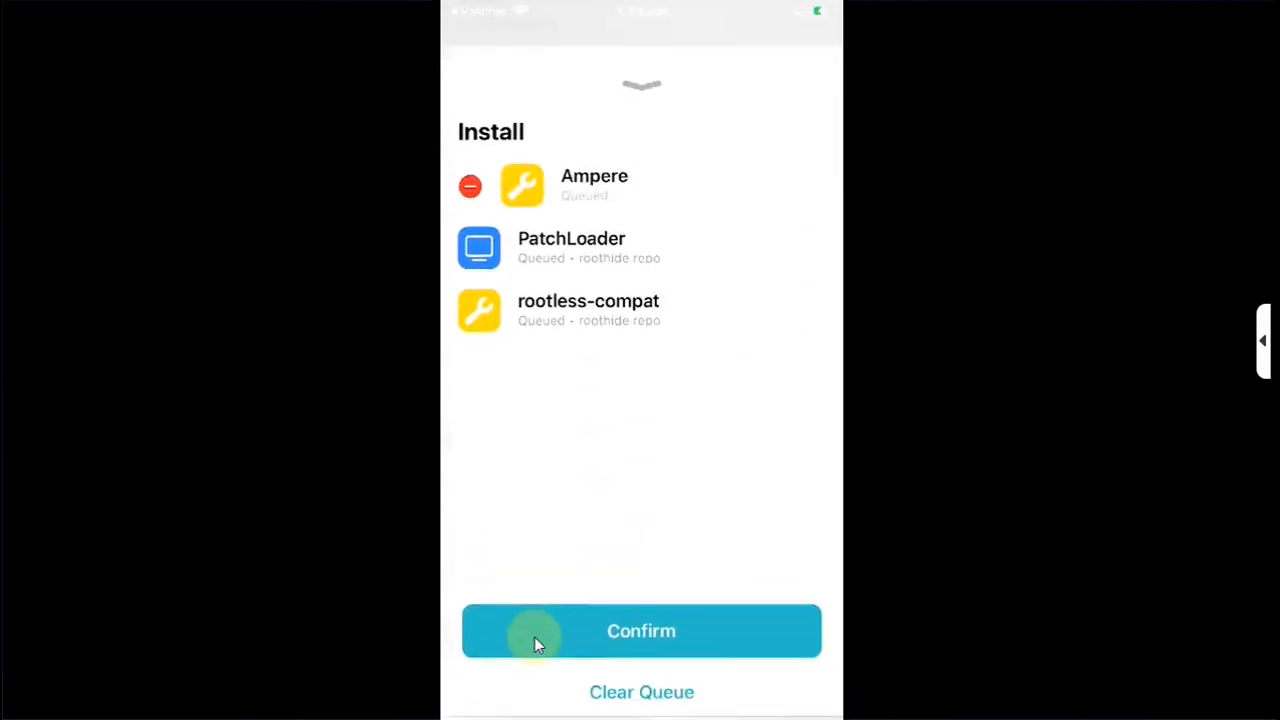
- Confirm installing Ampere, PatchLoader and rootless-compat, then restart SpringBoard
left_click(641, 631)
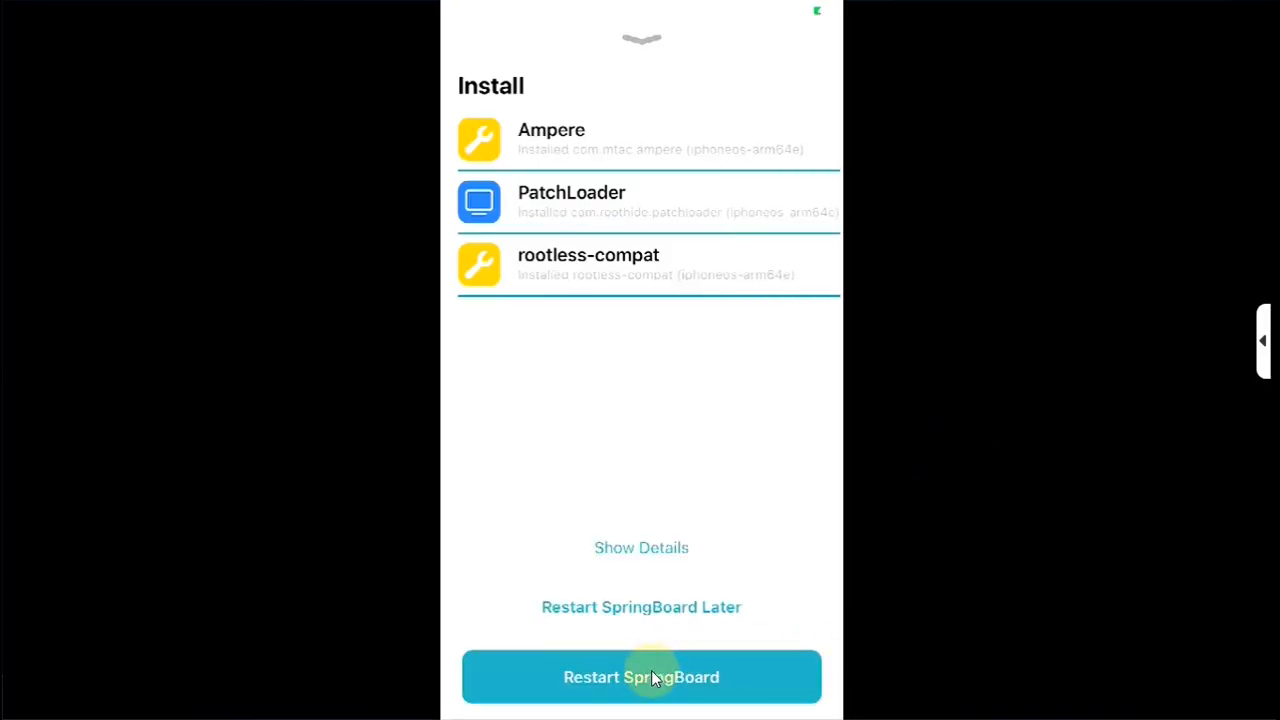
left_click(641, 677)
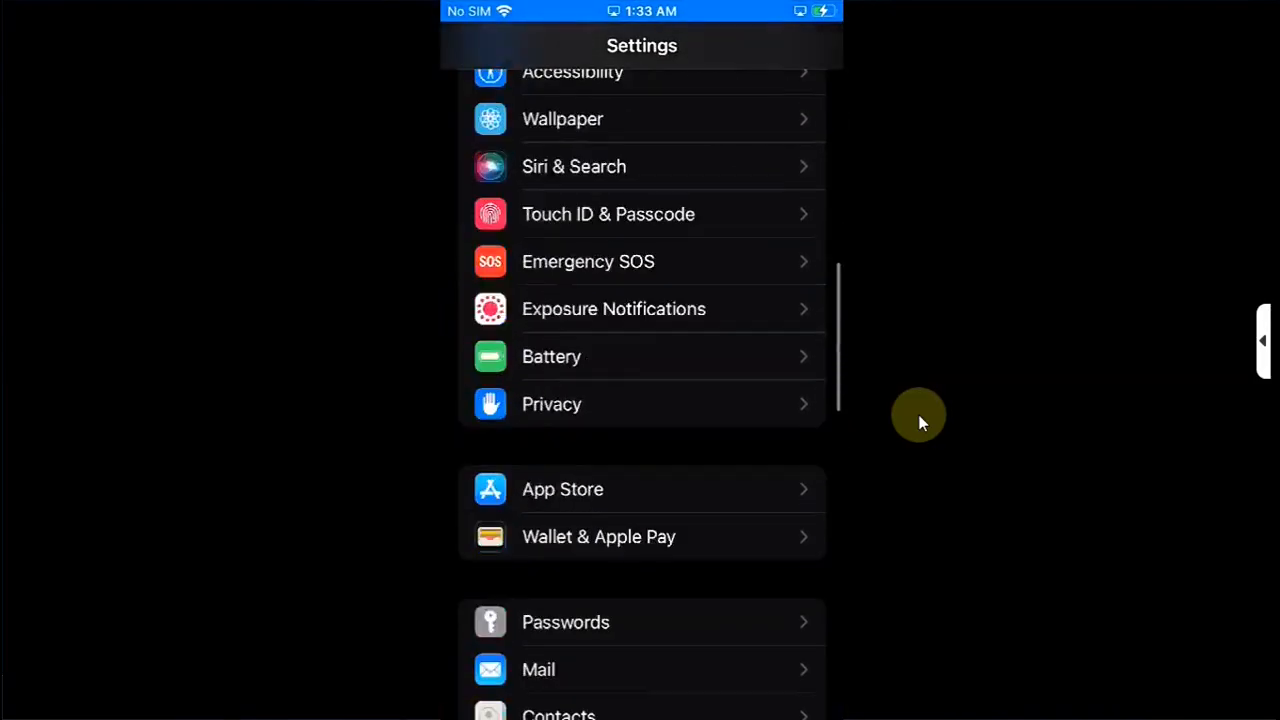
- Scroll Settings down to Ampere and open its page showing the tweak enabled with battery modes
scroll("down", 3)
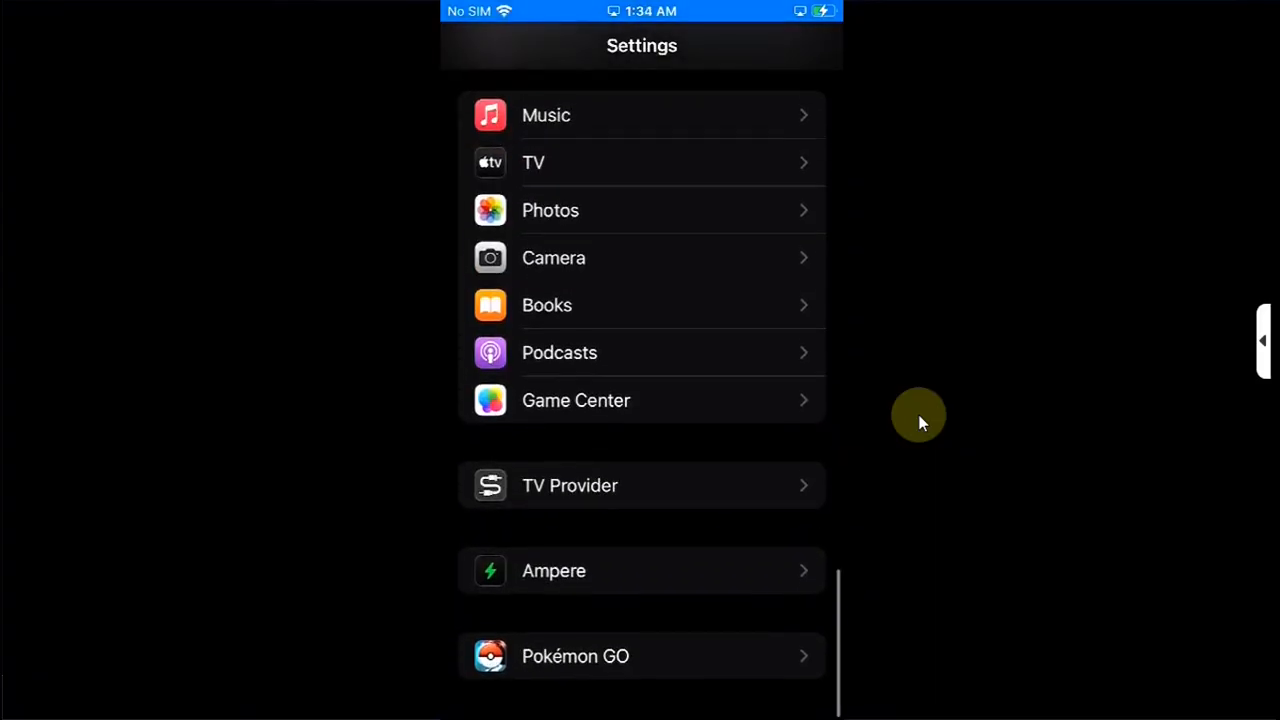
mouse_move(617, 577)
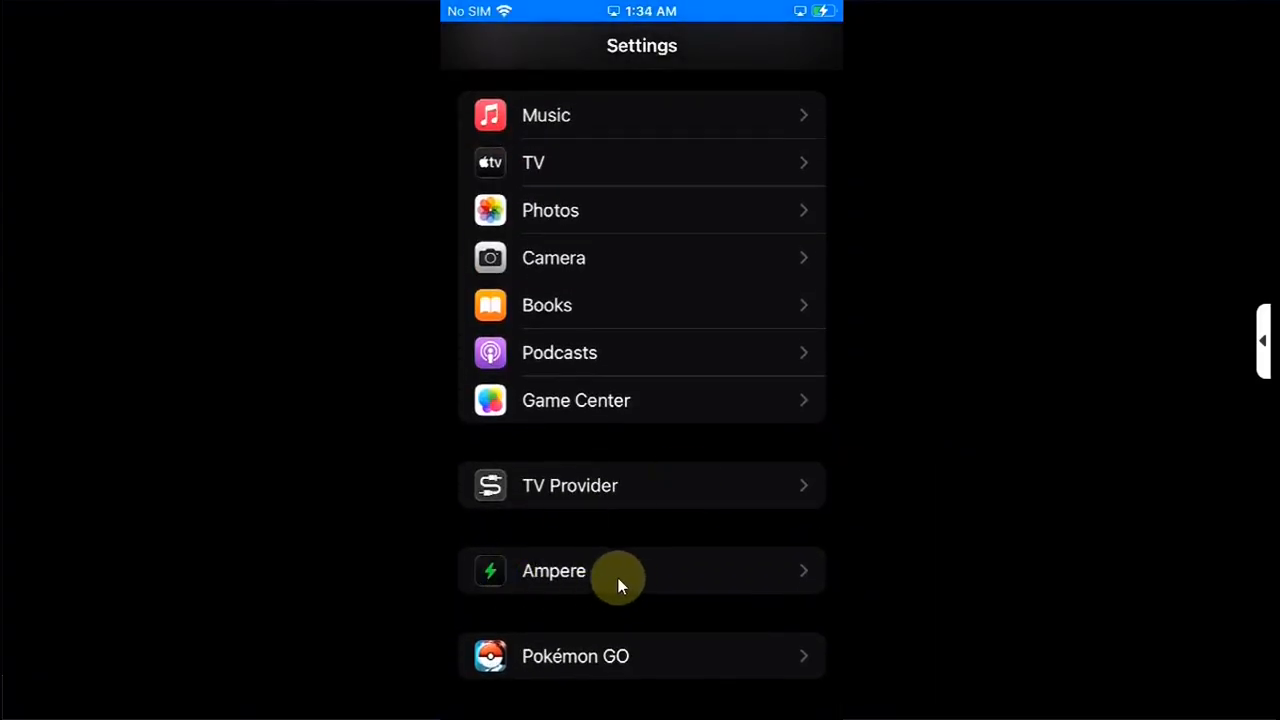
mouse_move(638, 575)
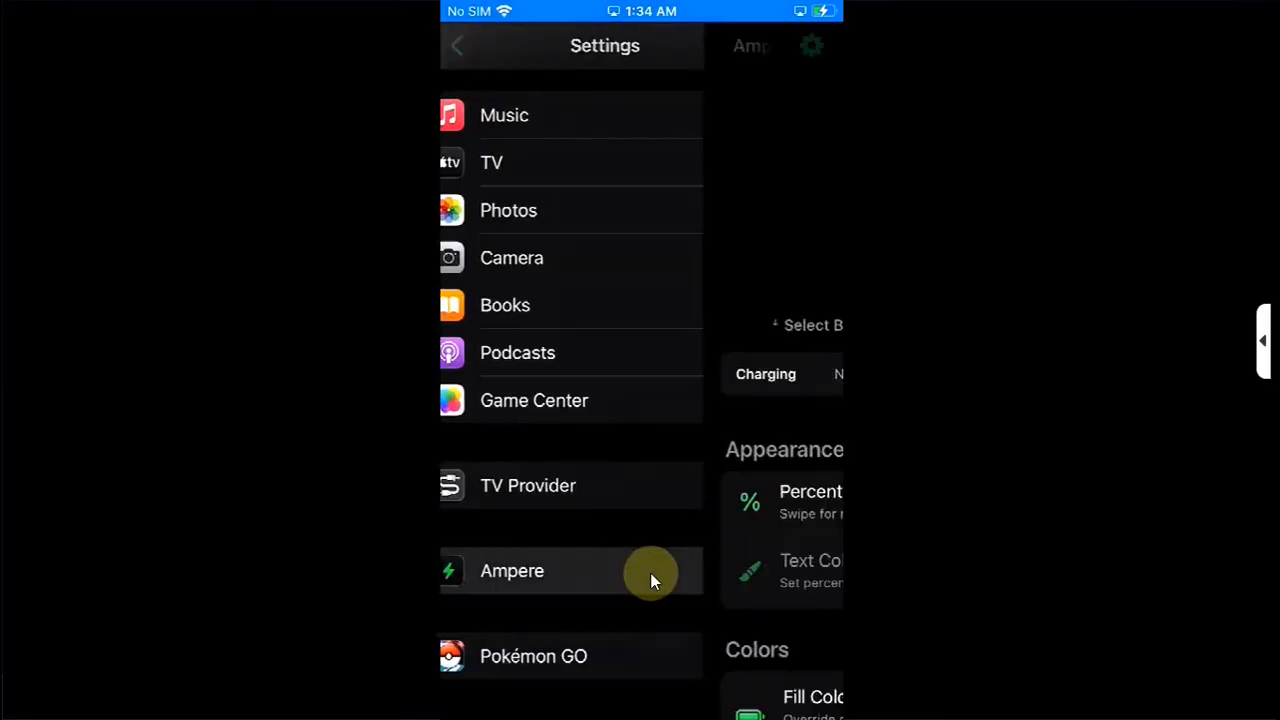
left_click(512, 570)
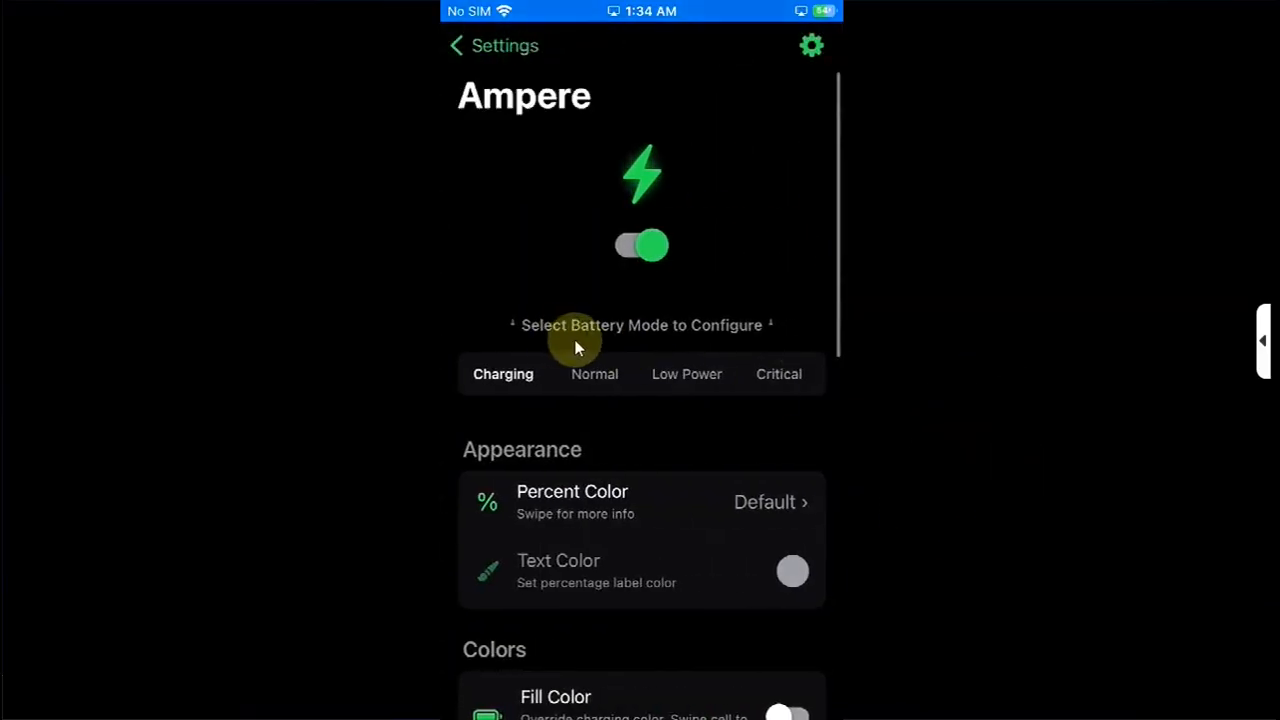
mouse_move(960, 335)
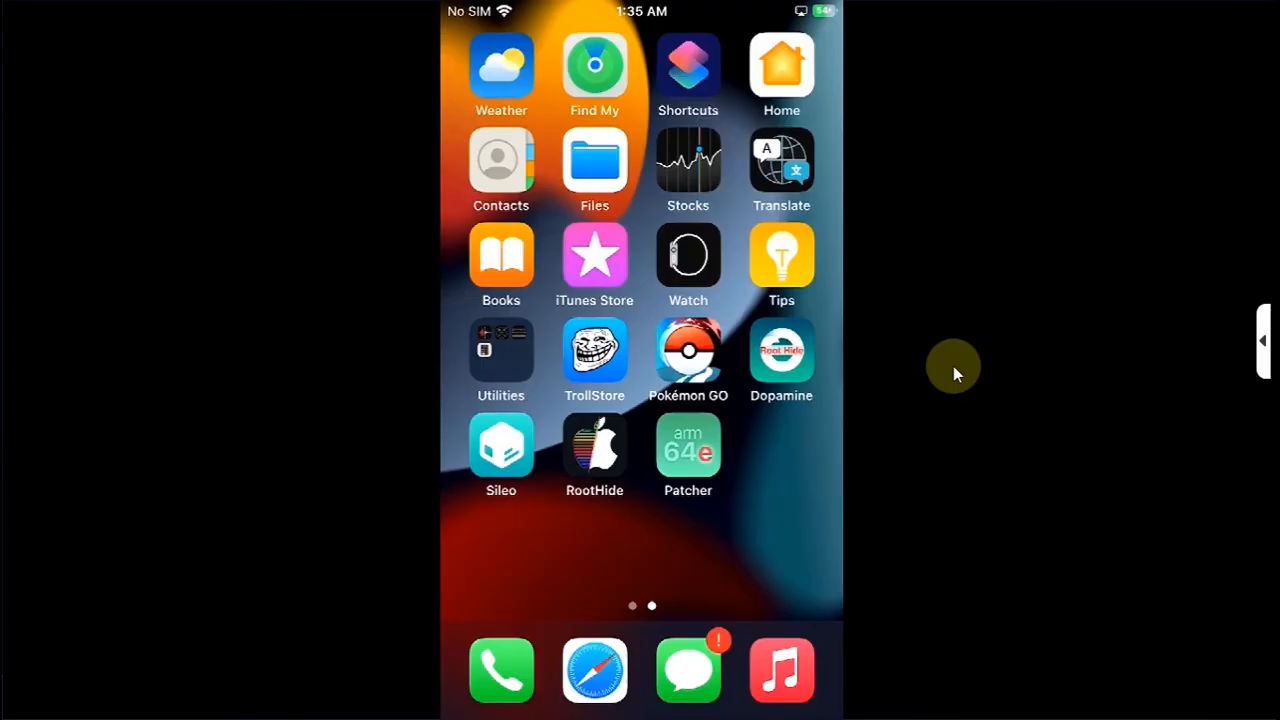
mouse_move(595, 455)
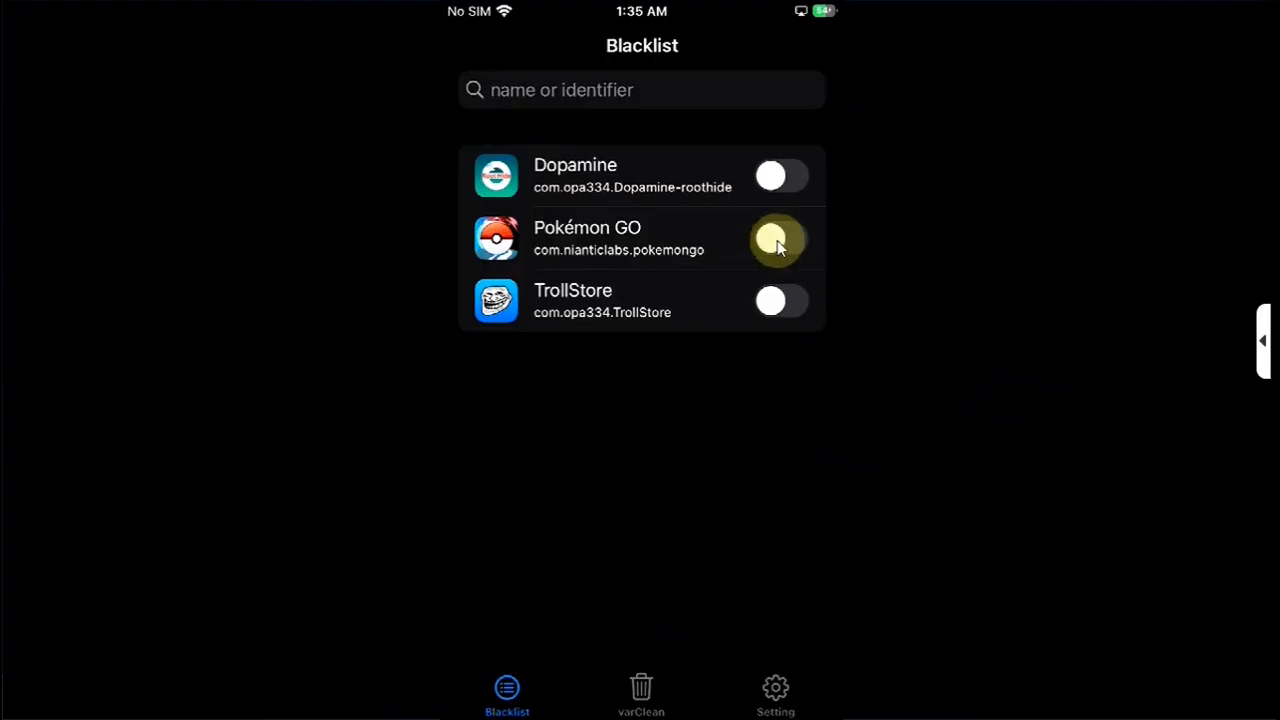
- Switch on Pokémon GO in RootHide's Blacklist tab, then run varClean
left_click(780, 238)
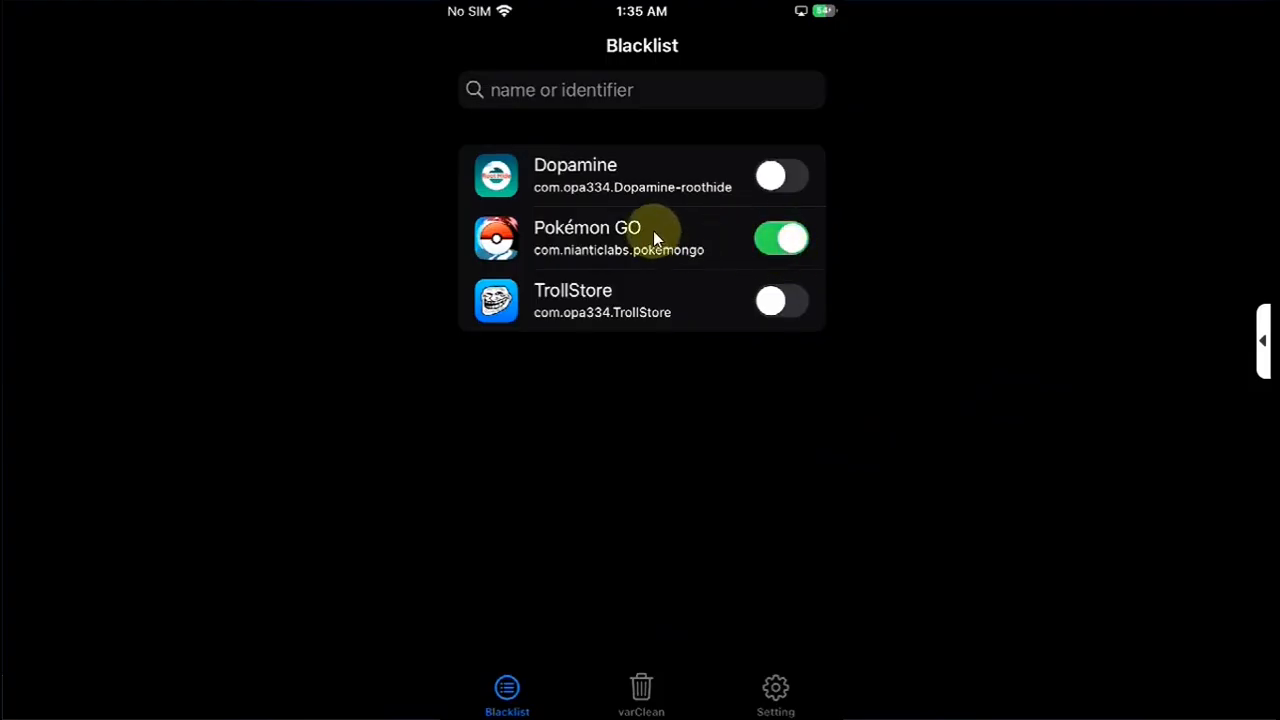
mouse_move(953, 293)
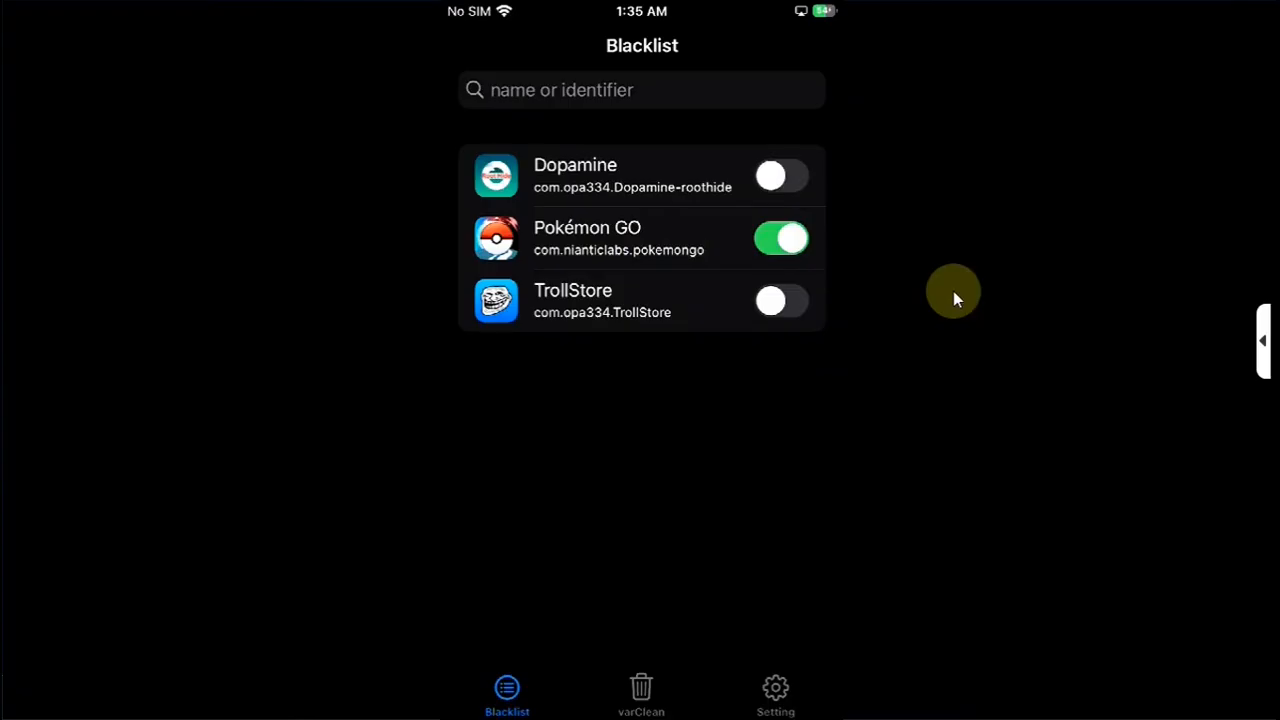
mouse_move(923, 267)
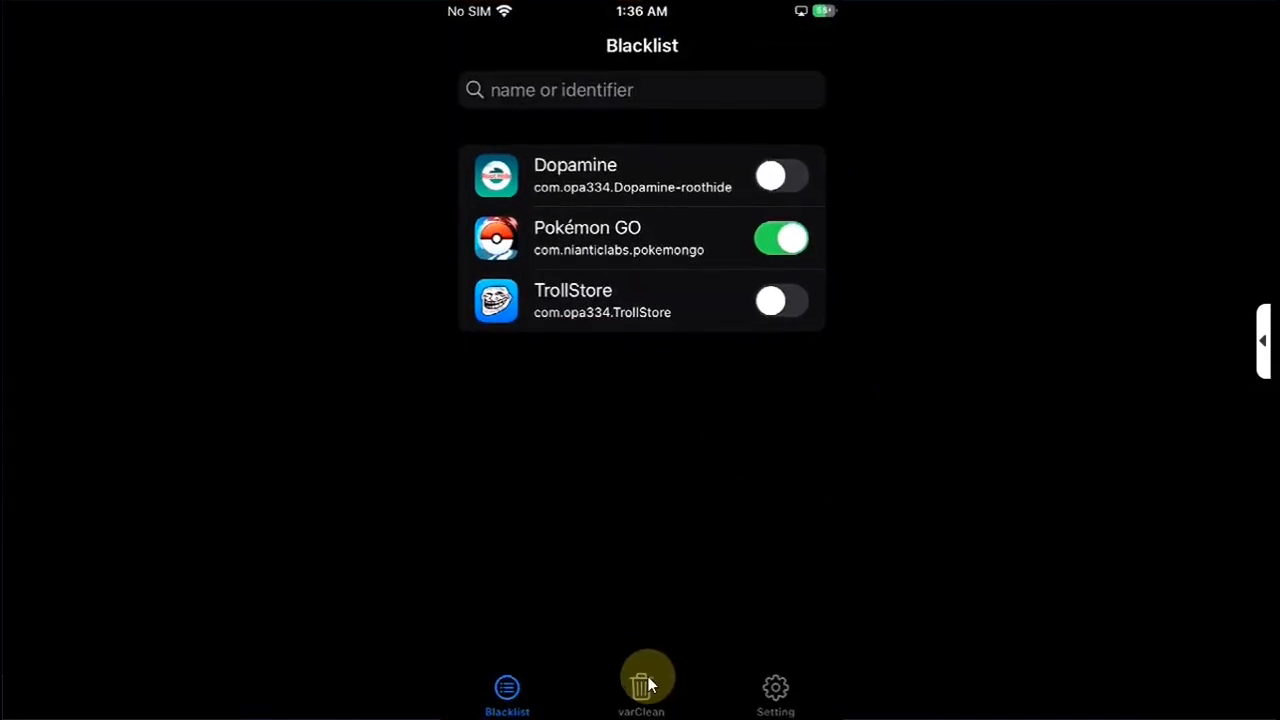
left_click(641, 690)
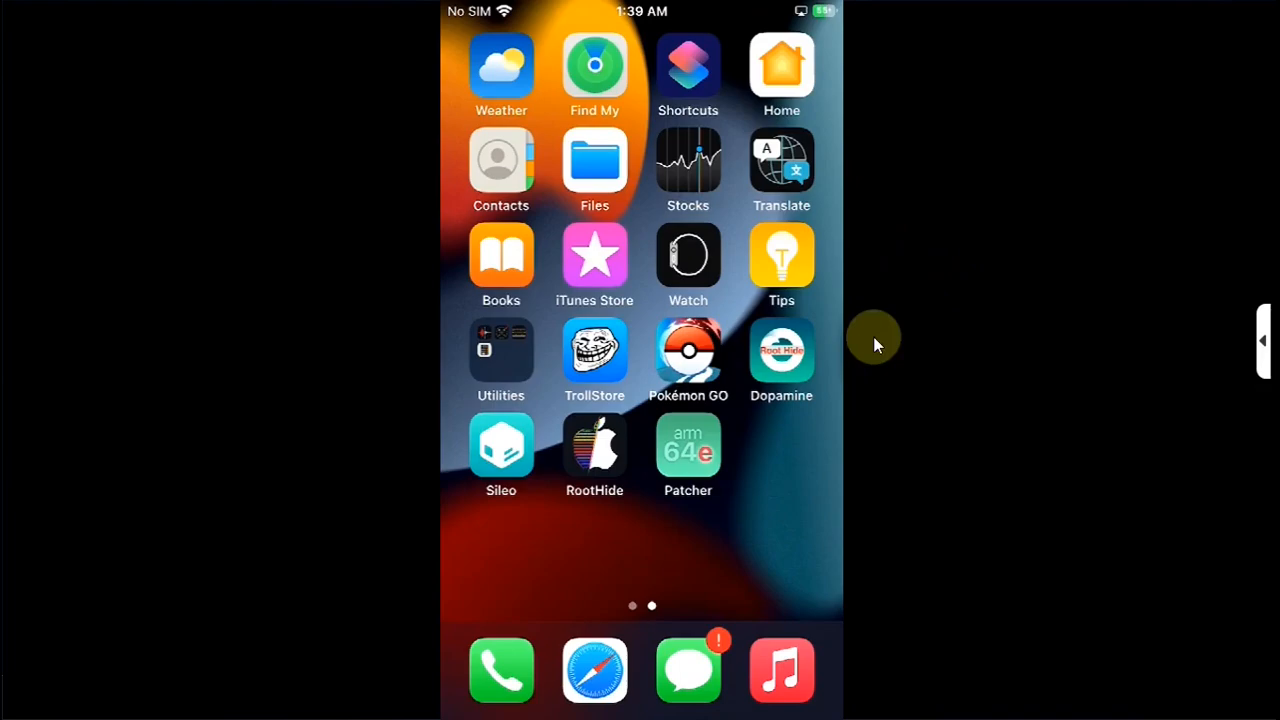
mouse_move(913, 402)
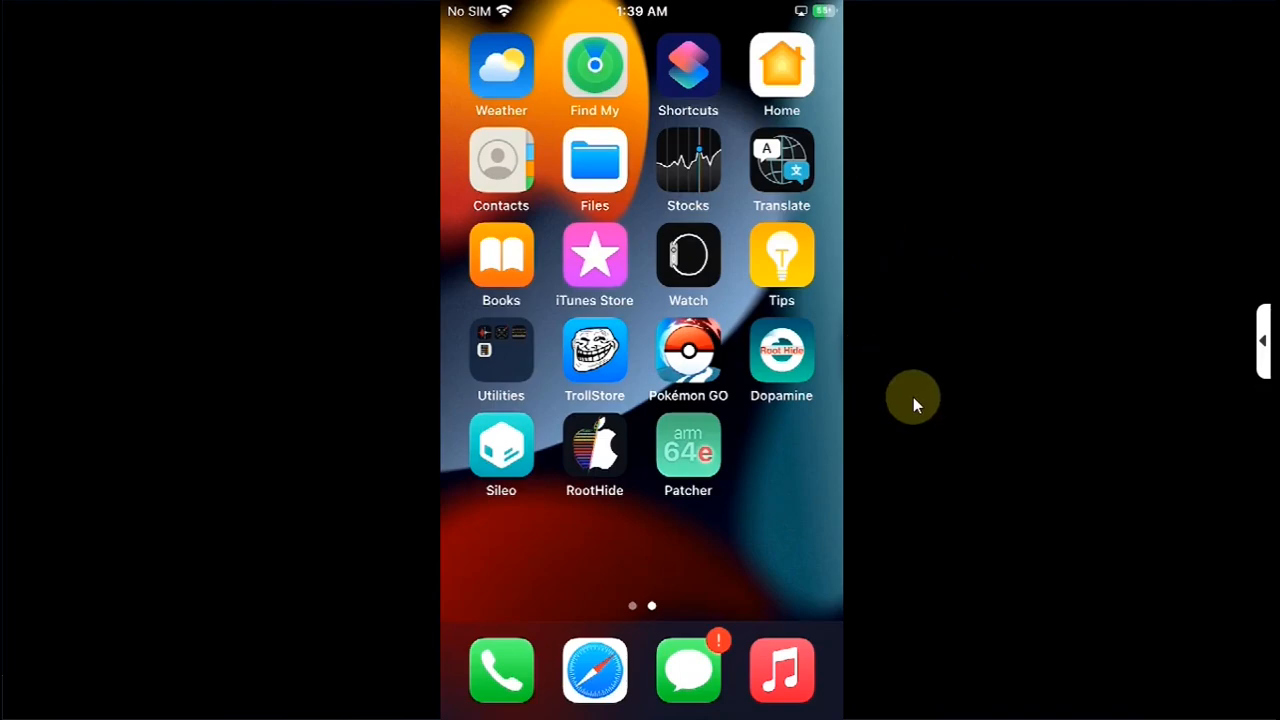
left_click(781, 355)
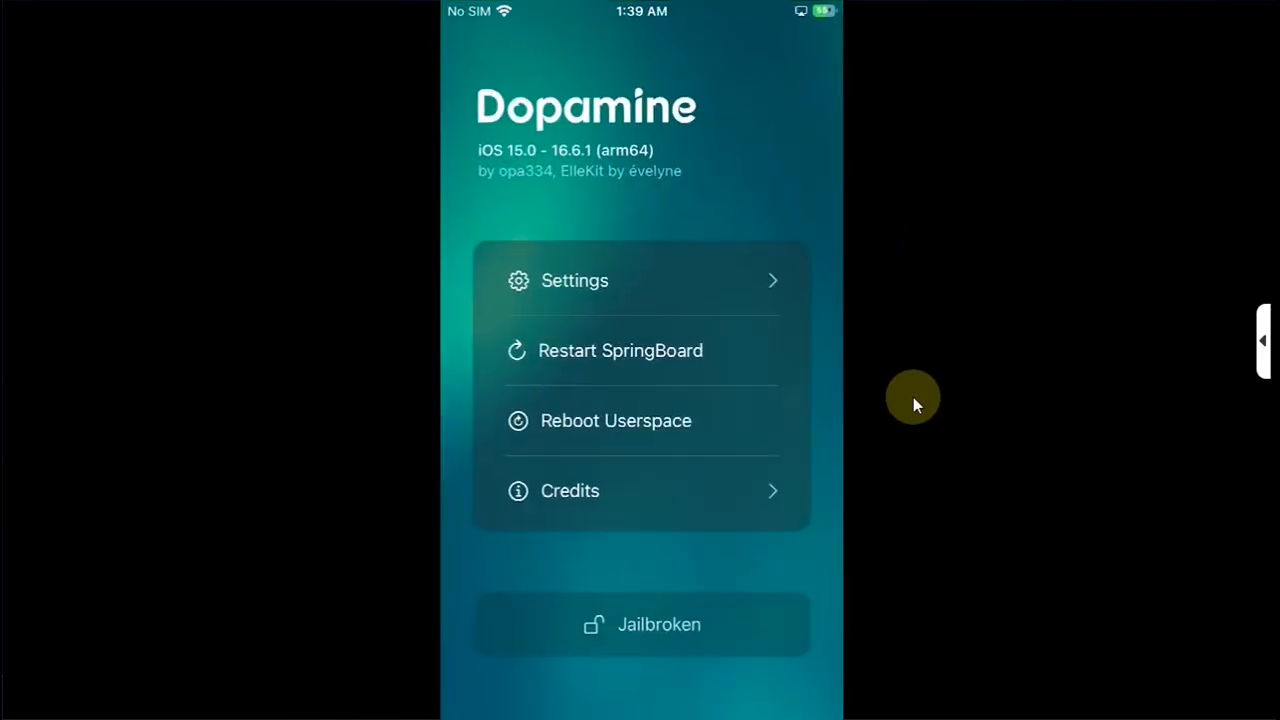
left_click(574, 280)
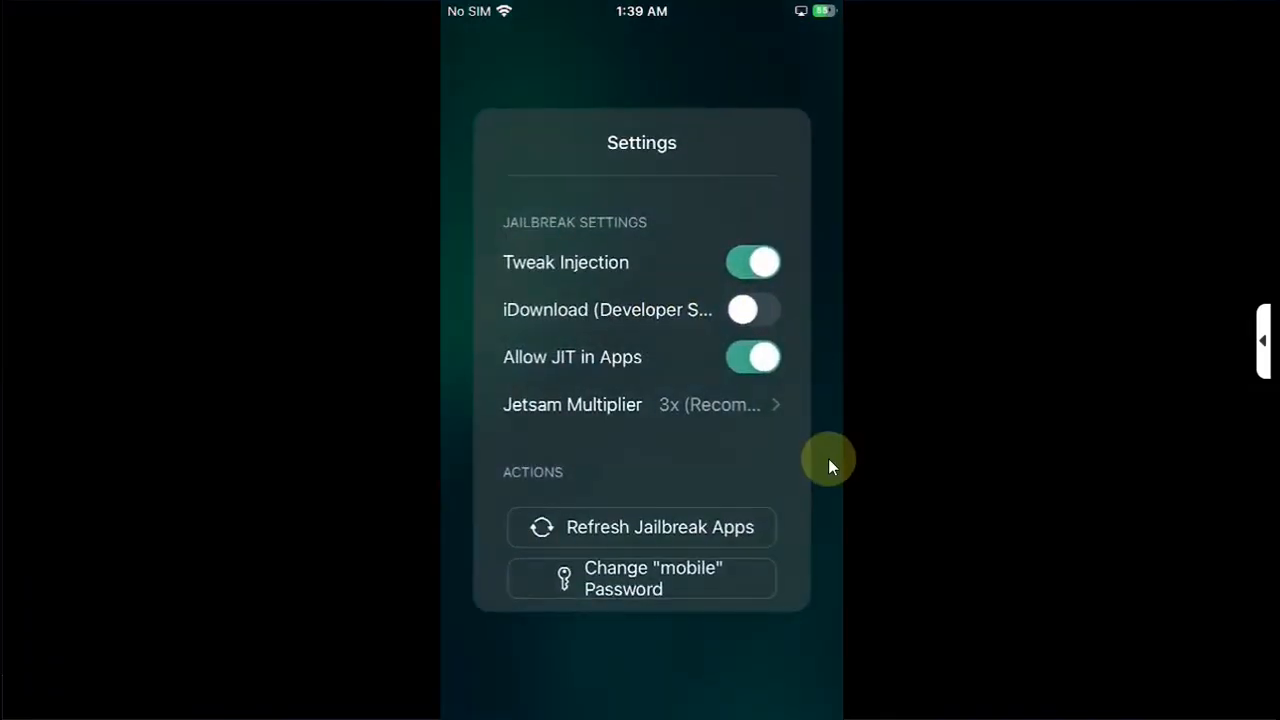
scroll("down", 3)
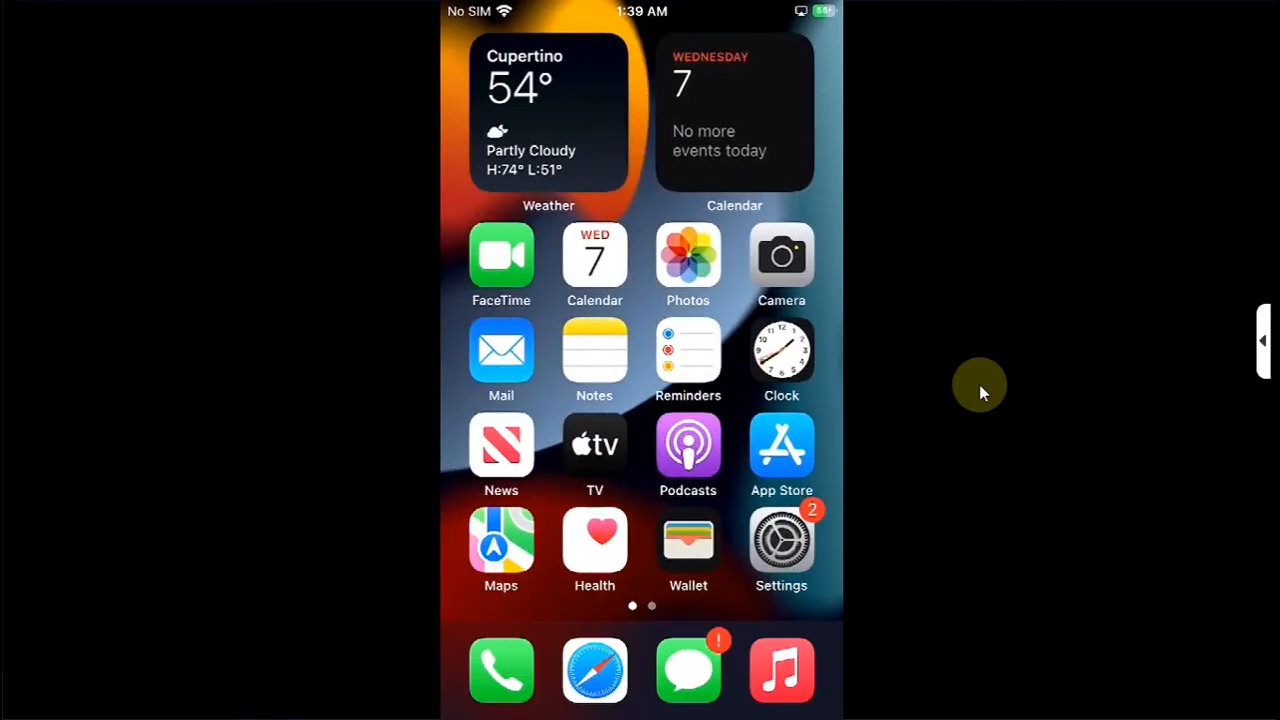
- Launch Sileo from the second home screen page, landing on its Featured packages
scroll("left", 3)
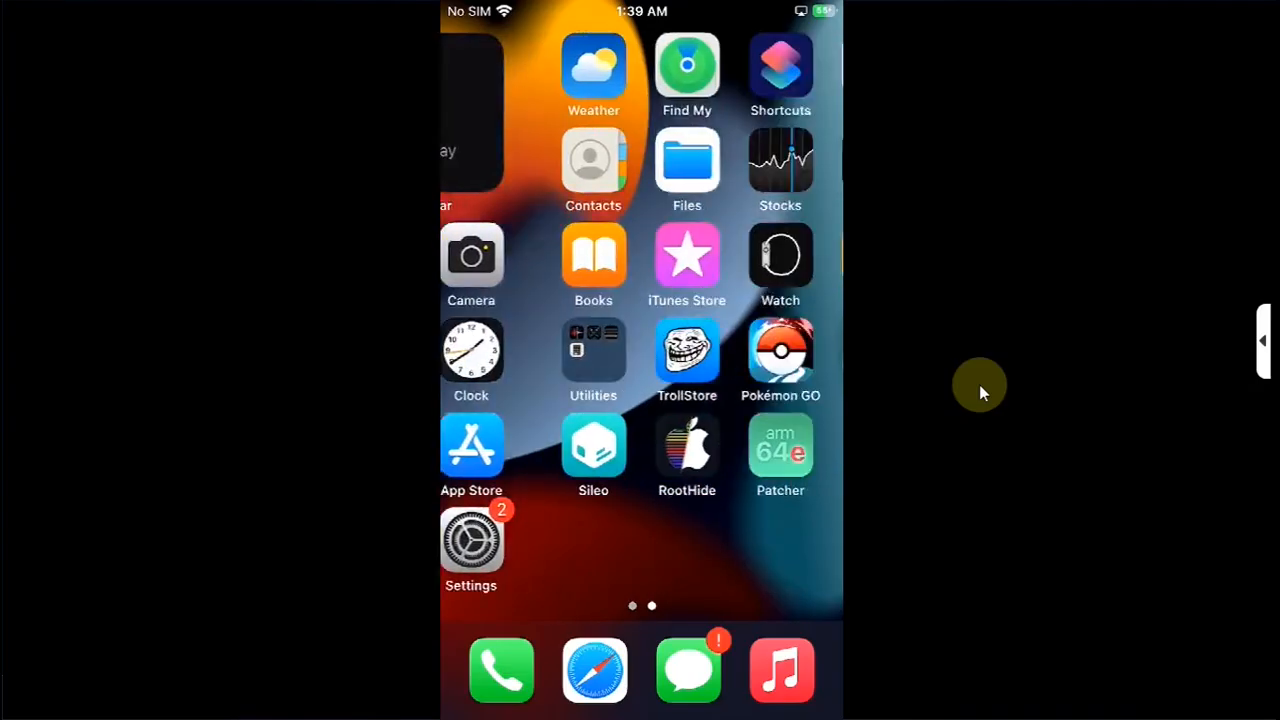
left_click(593, 445)
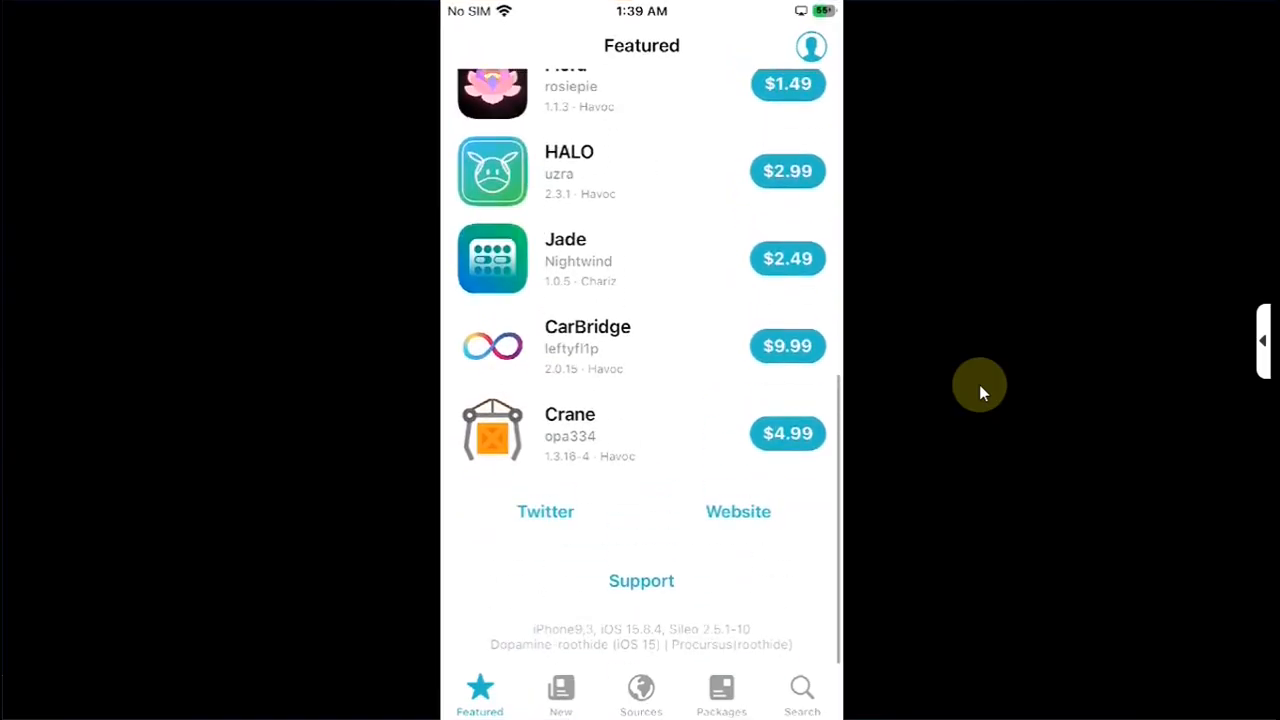